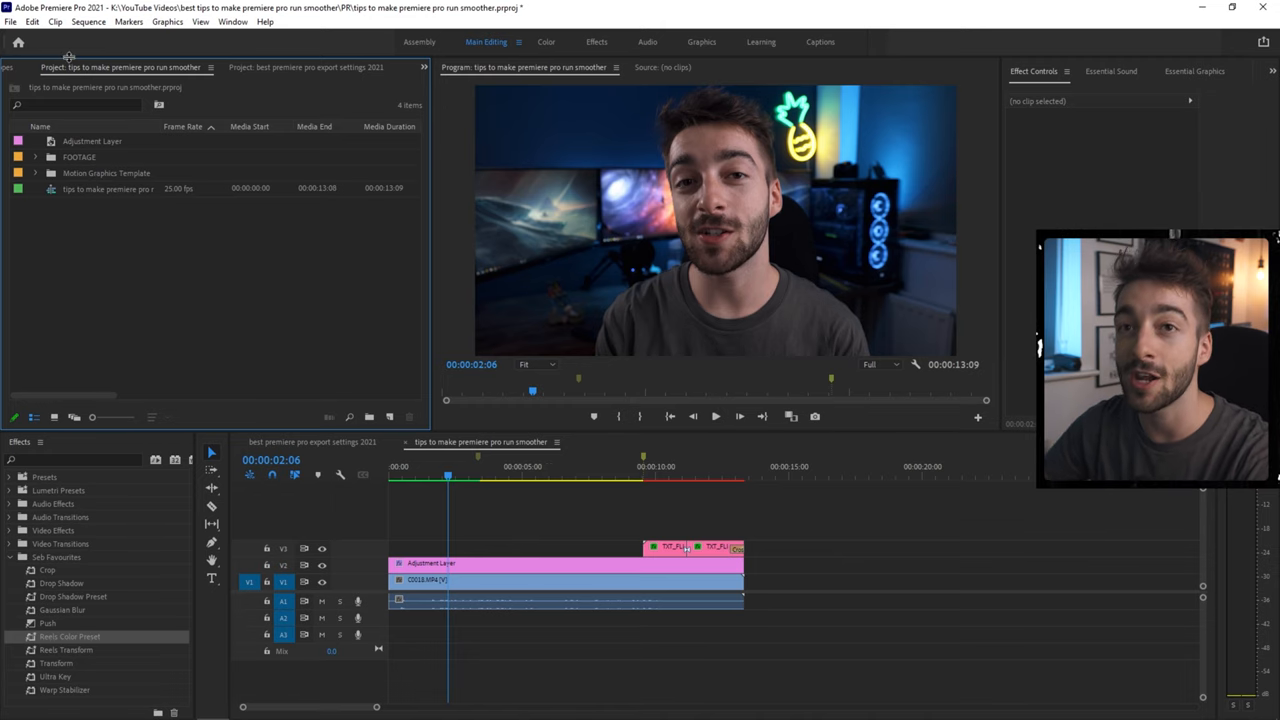
- Open Premiere Pro's Preferences window from the Edit menu
click(32, 21)
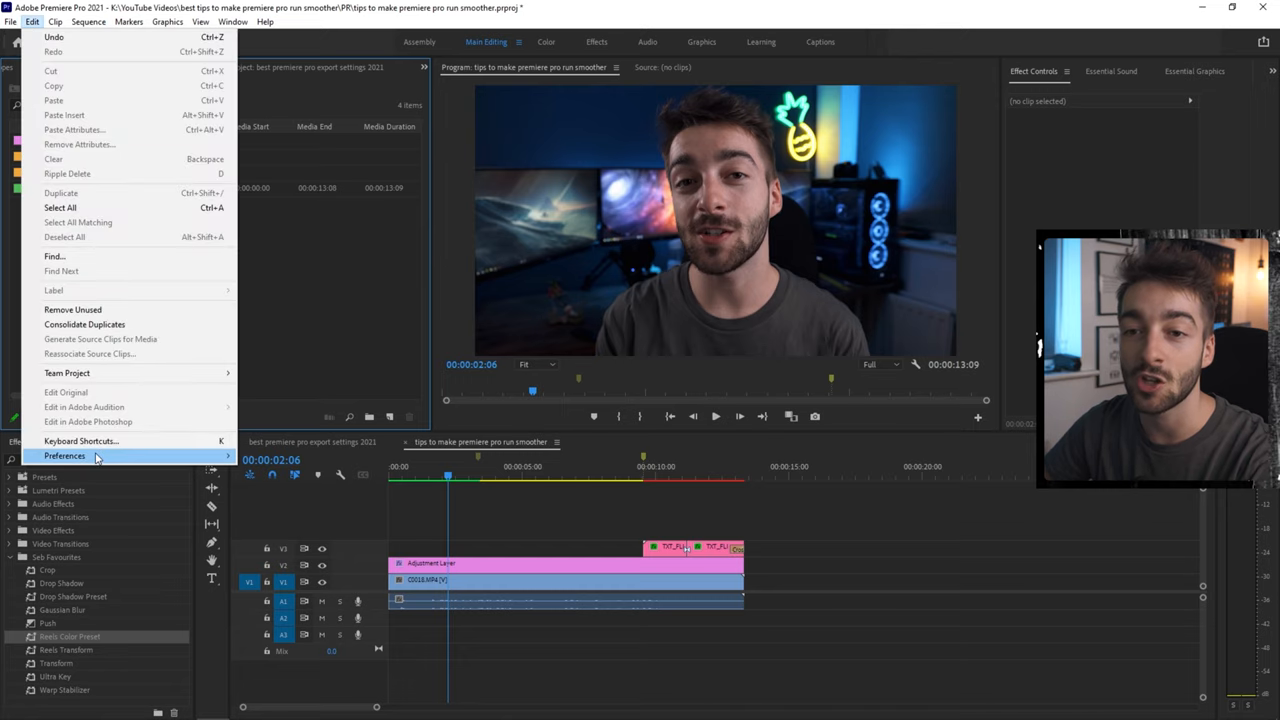
click(680, 470)
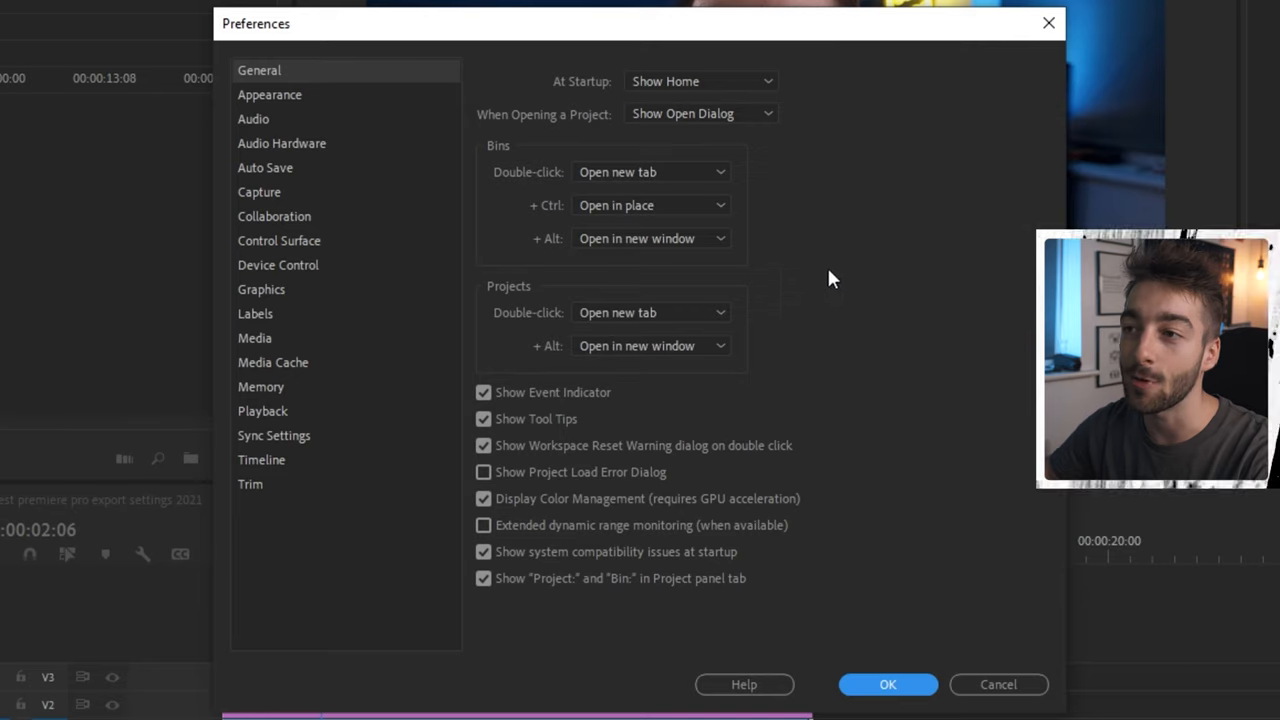
mouse_move(855, 325)
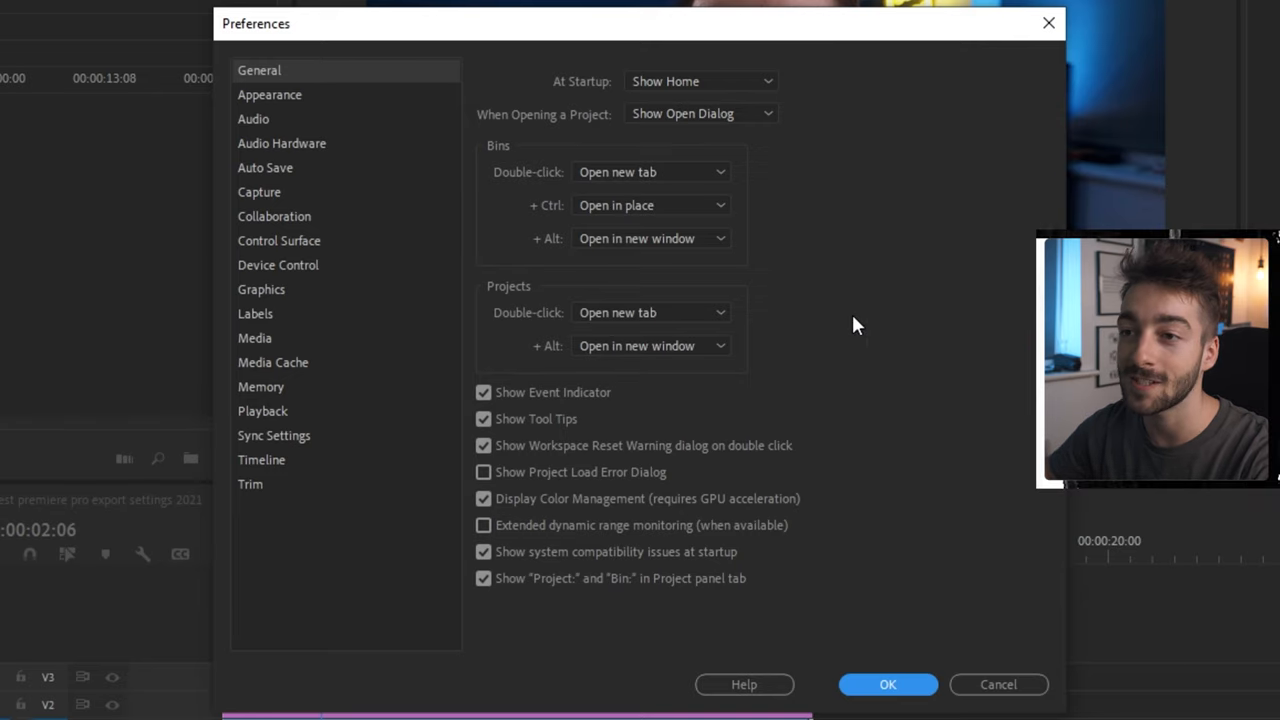
- Show Audio Hardware preferences and keep audio latency at 50 ms
click(281, 143)
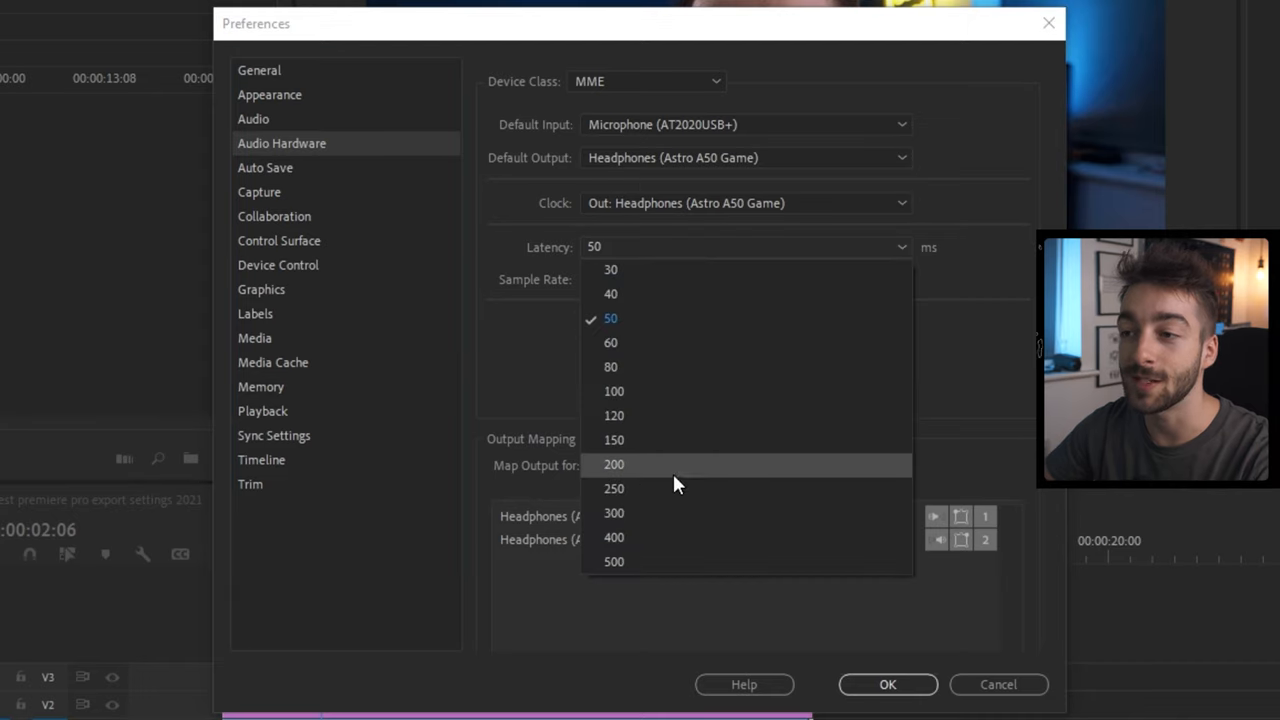
click(610, 318)
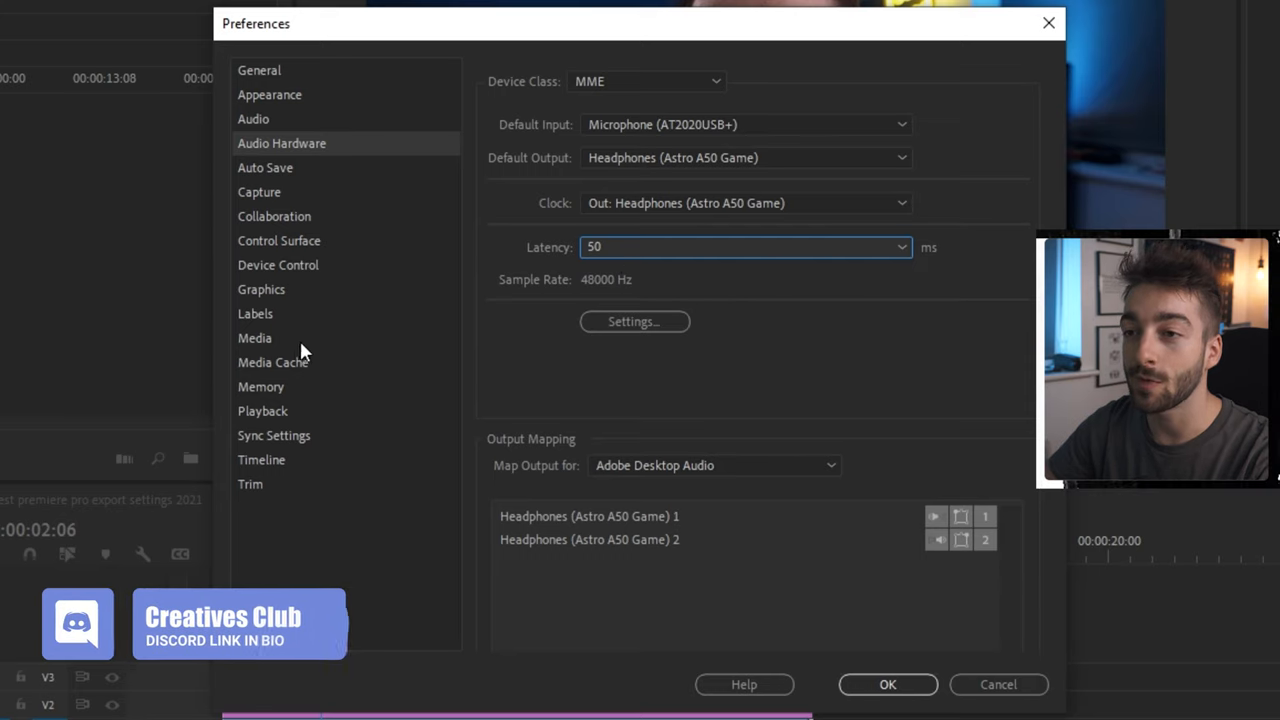
- Show Media preferences to confirm proxies off and H264/HEVC hardware acceleration on
click(254, 337)
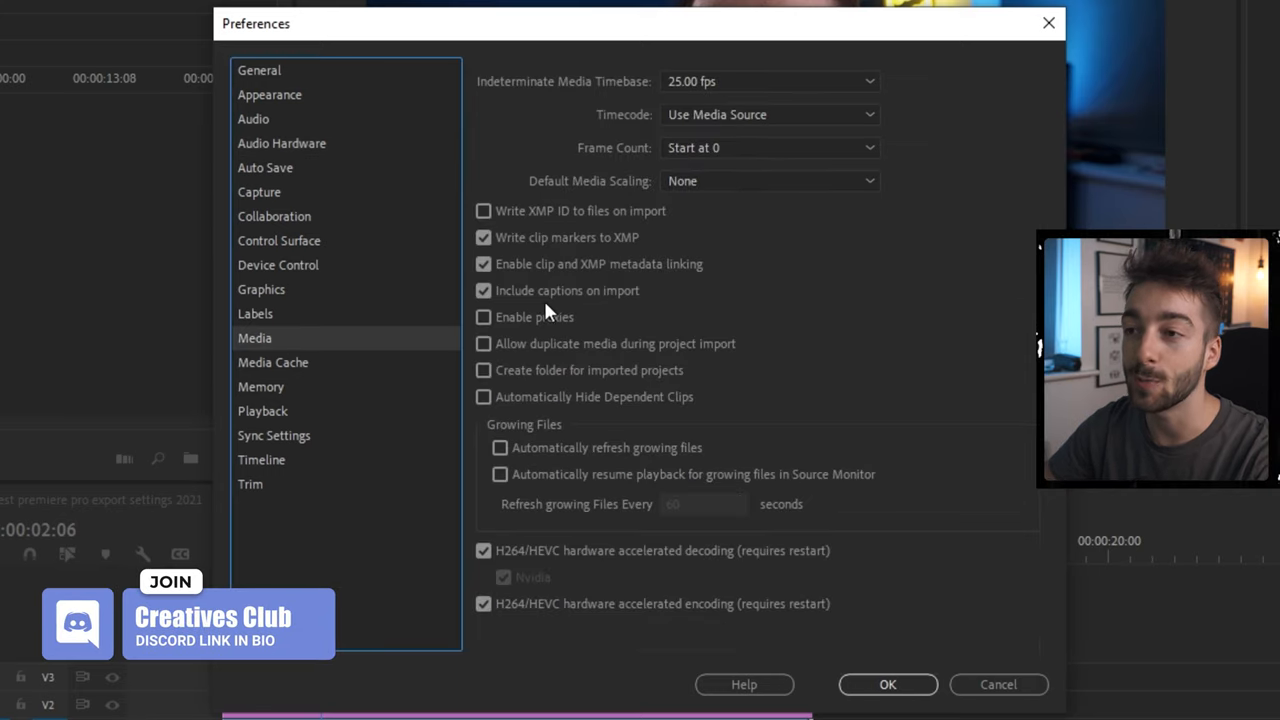
mouse_move(548, 323)
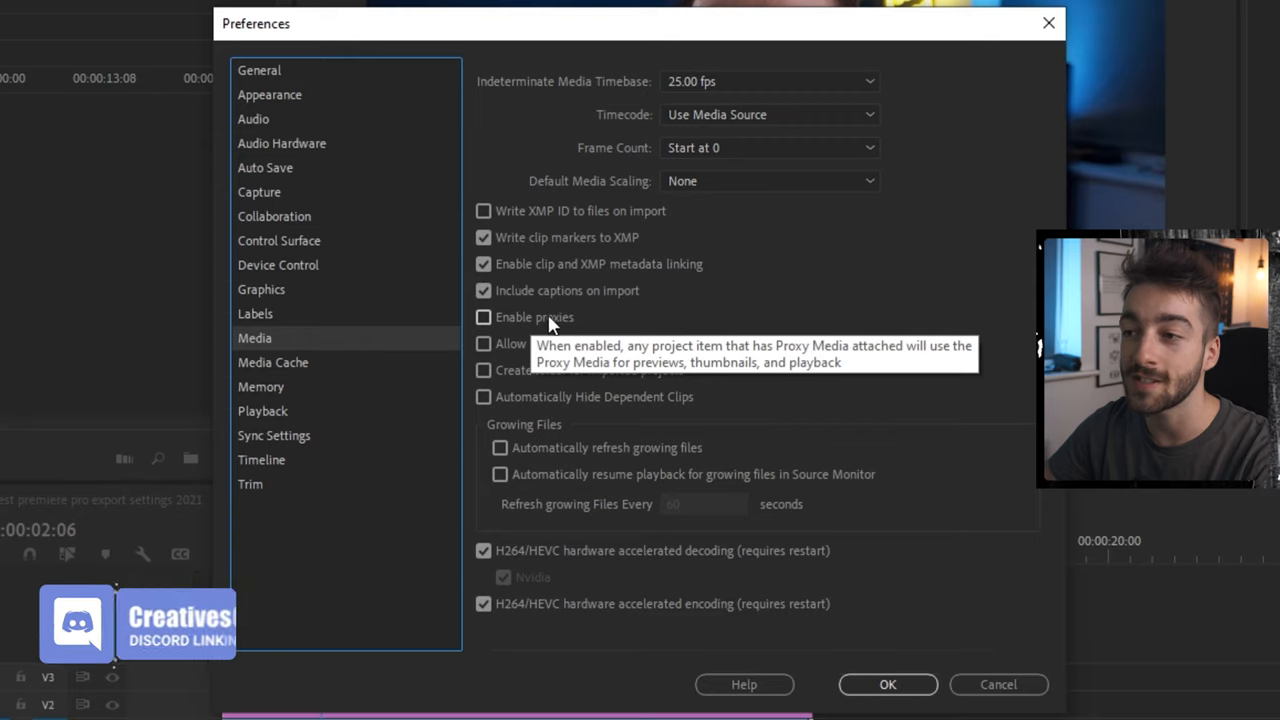
mouse_move(570, 448)
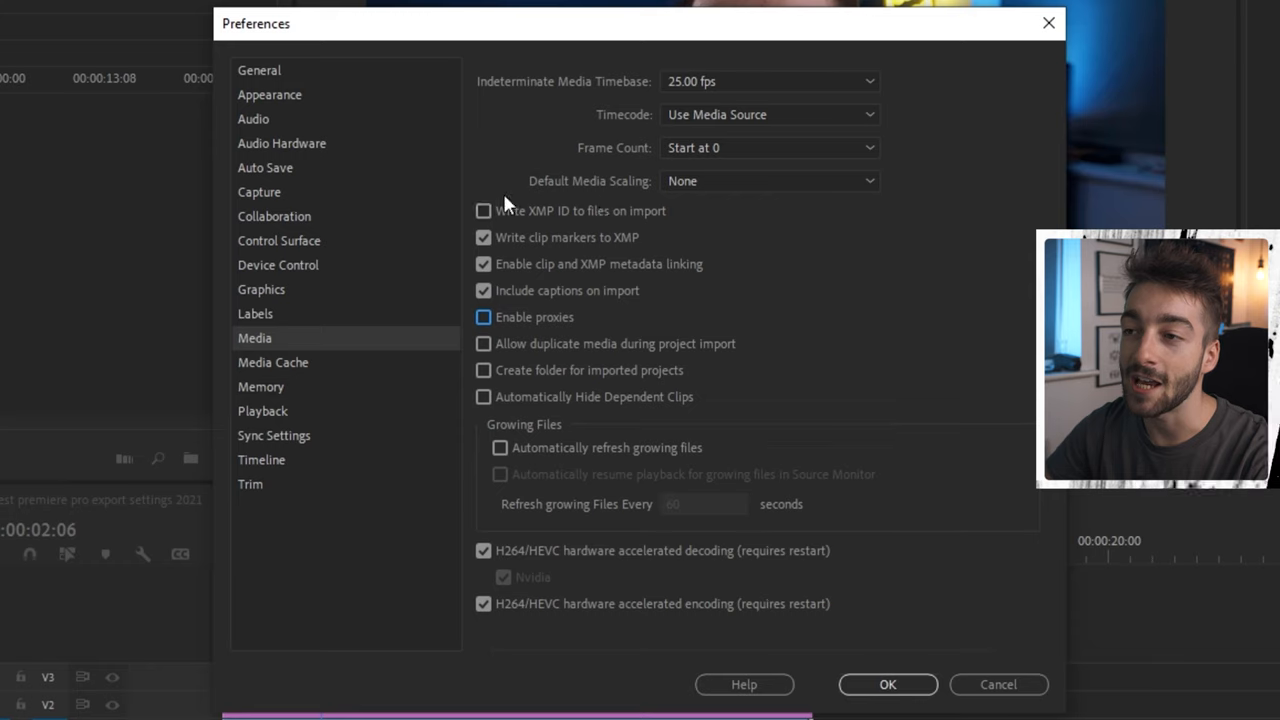
mouse_move(460, 312)
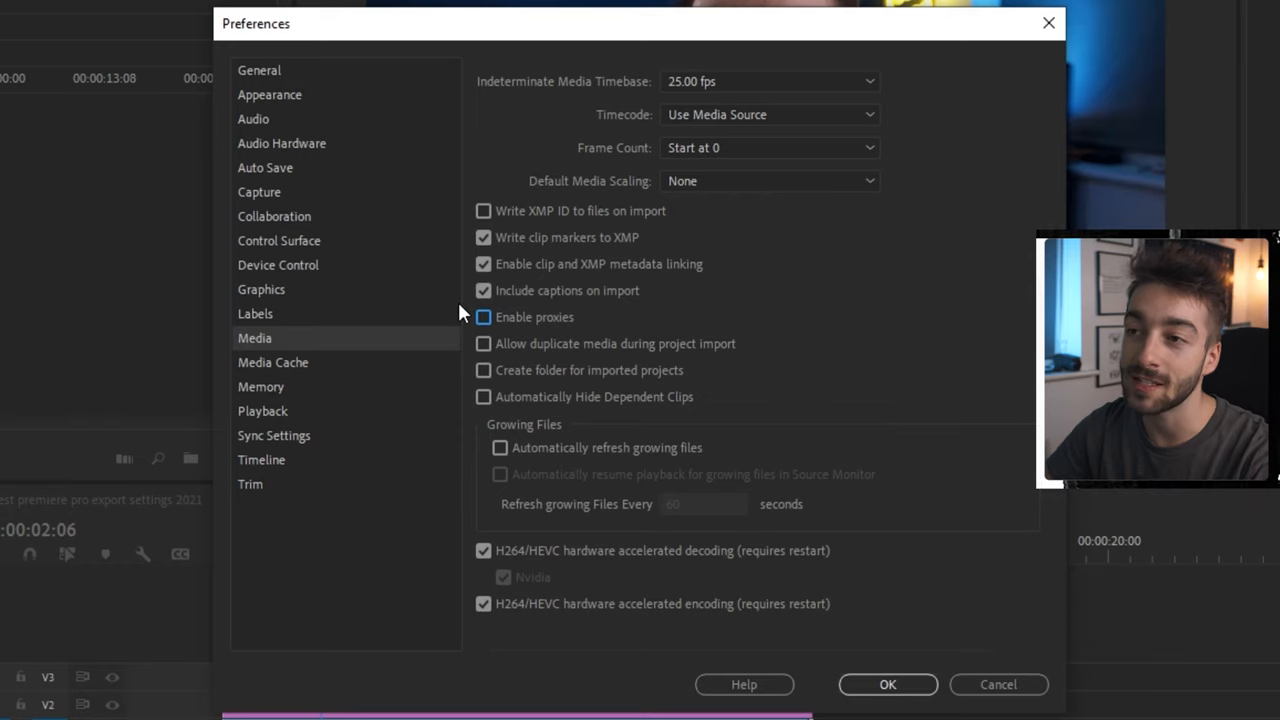
mouse_move(658, 343)
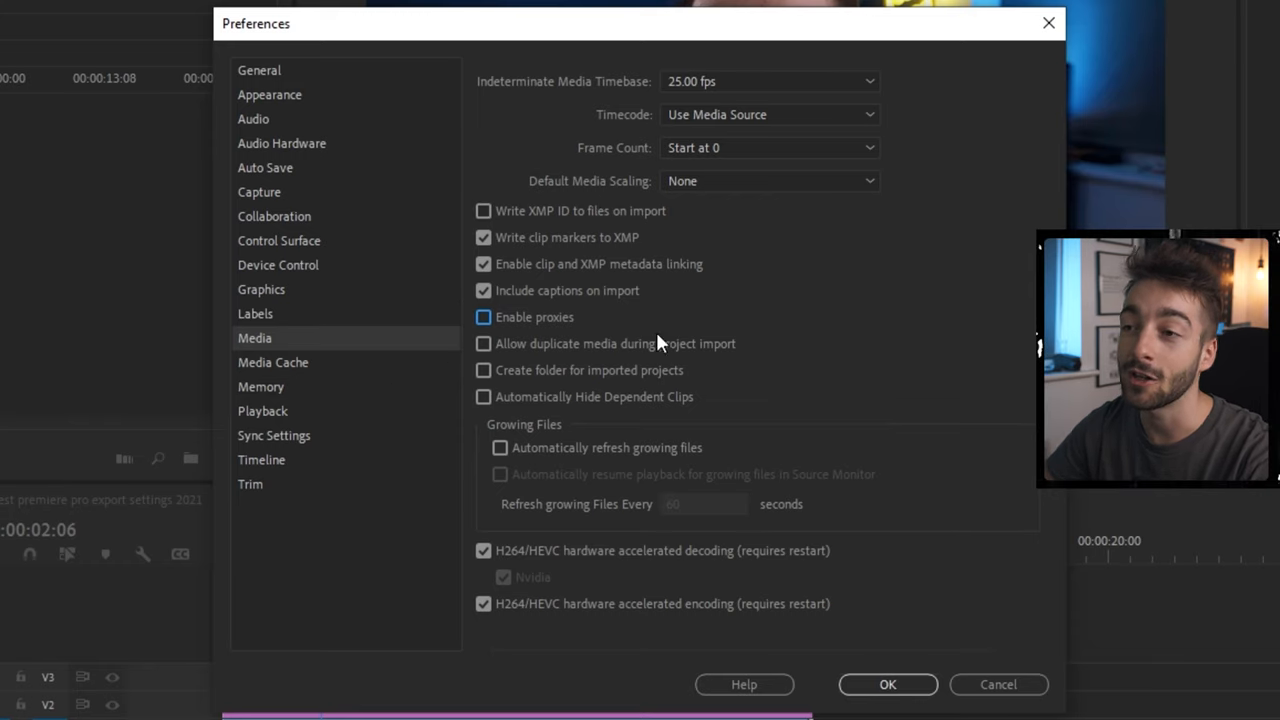
- Move the Media Cache Files Location from AppData to drive F:
click(273, 362)
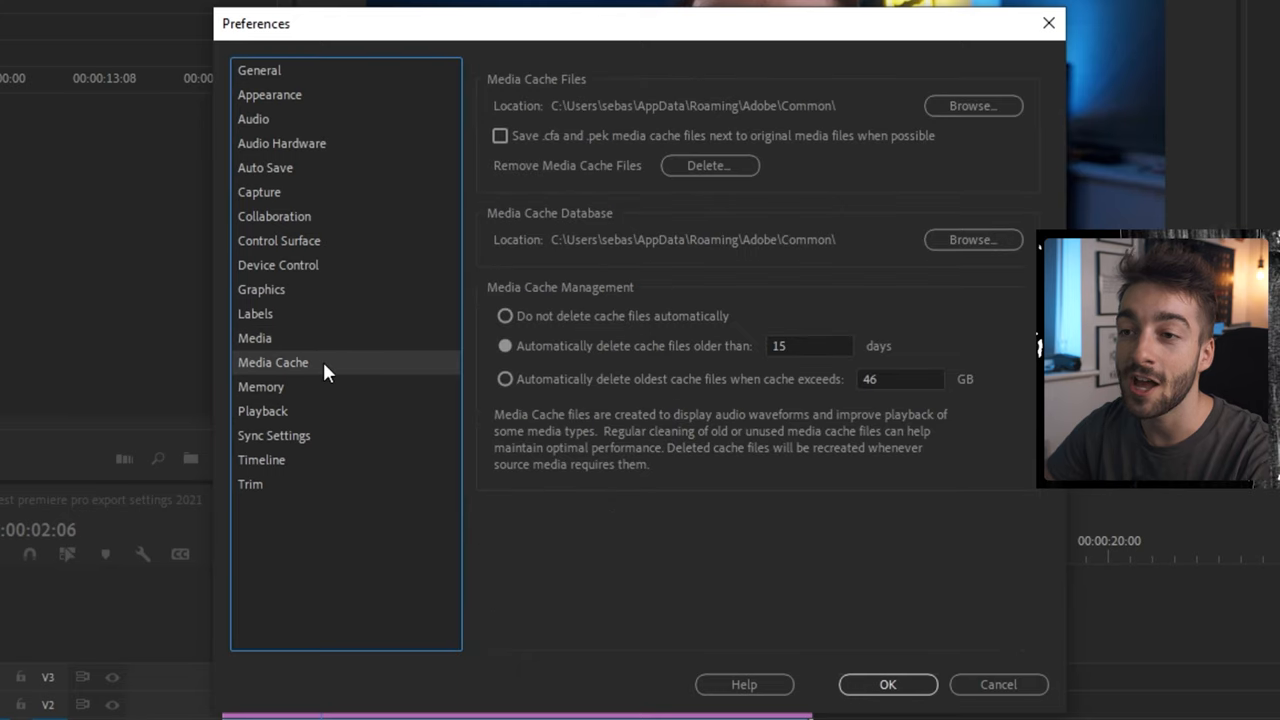
click(971, 105)
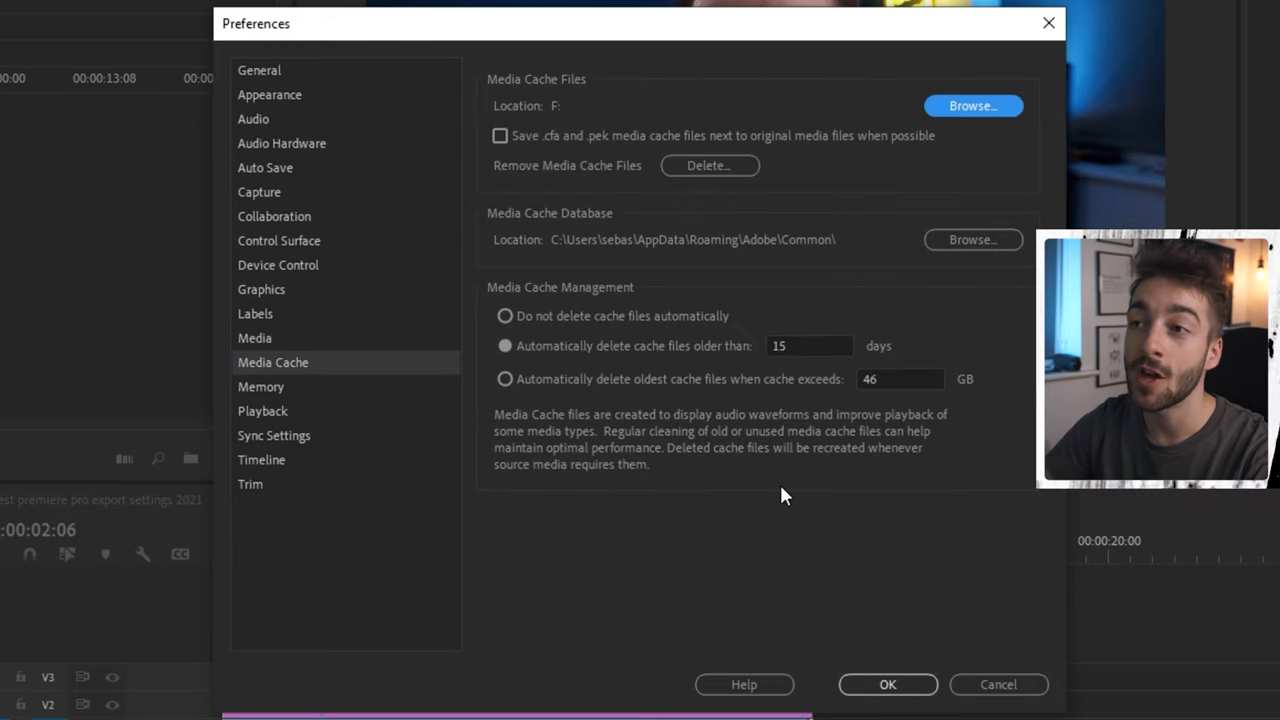
mouse_move(540, 115)
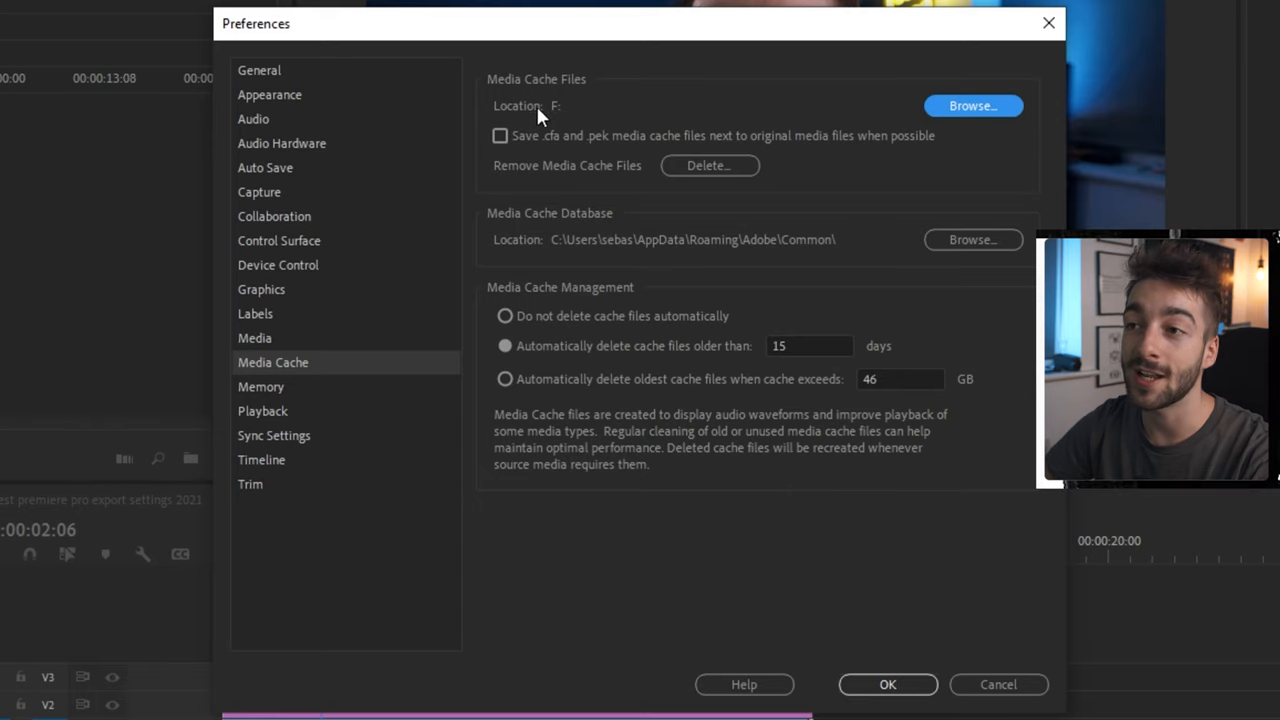
mouse_move(595, 115)
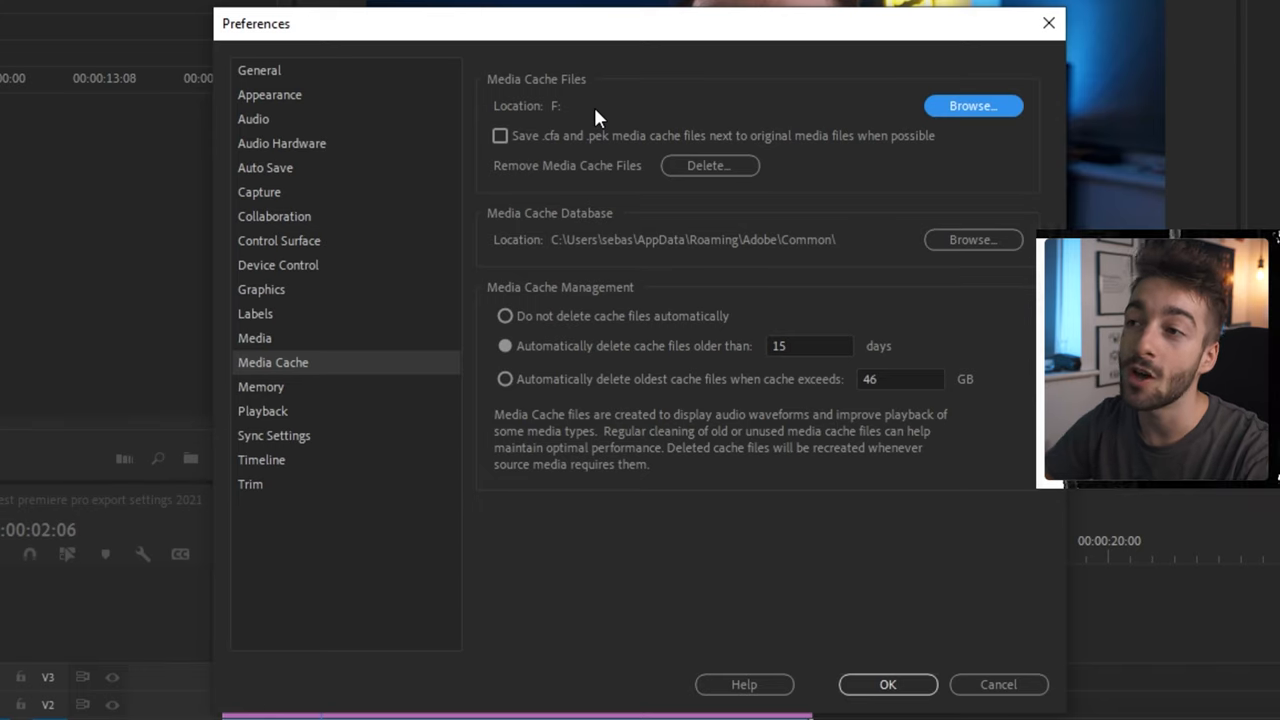
mouse_move(720, 147)
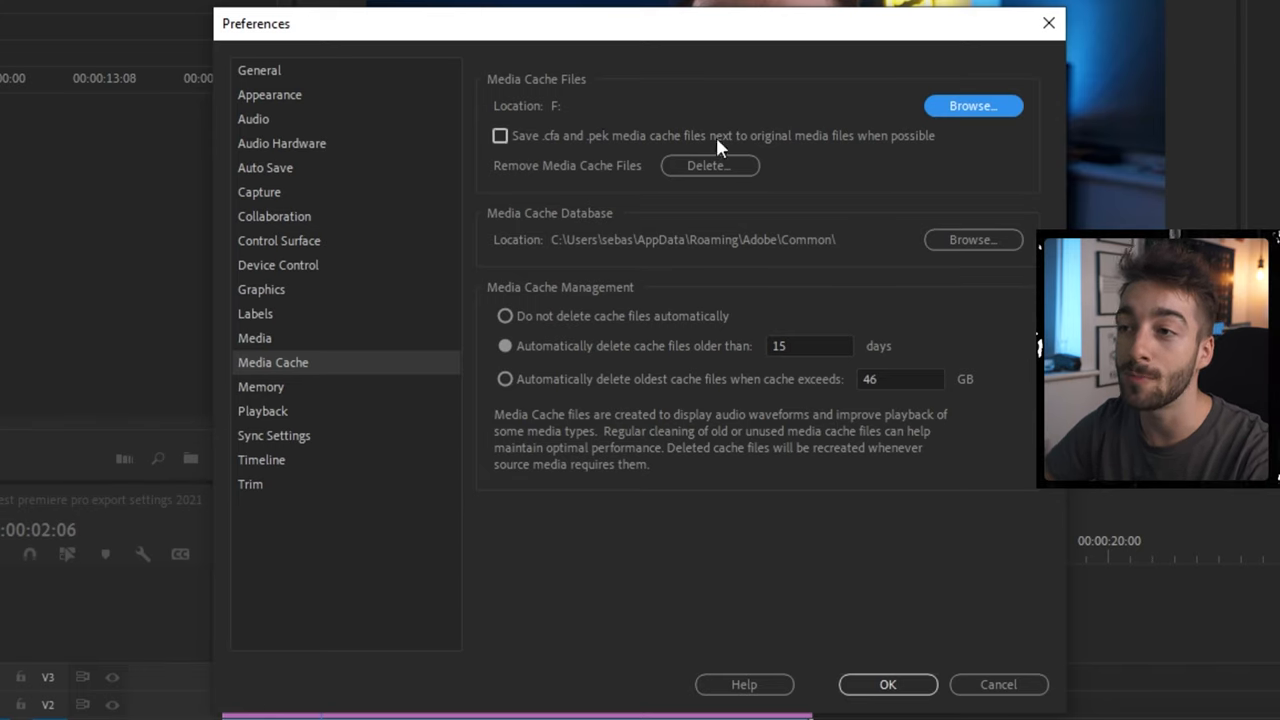
mouse_move(708, 168)
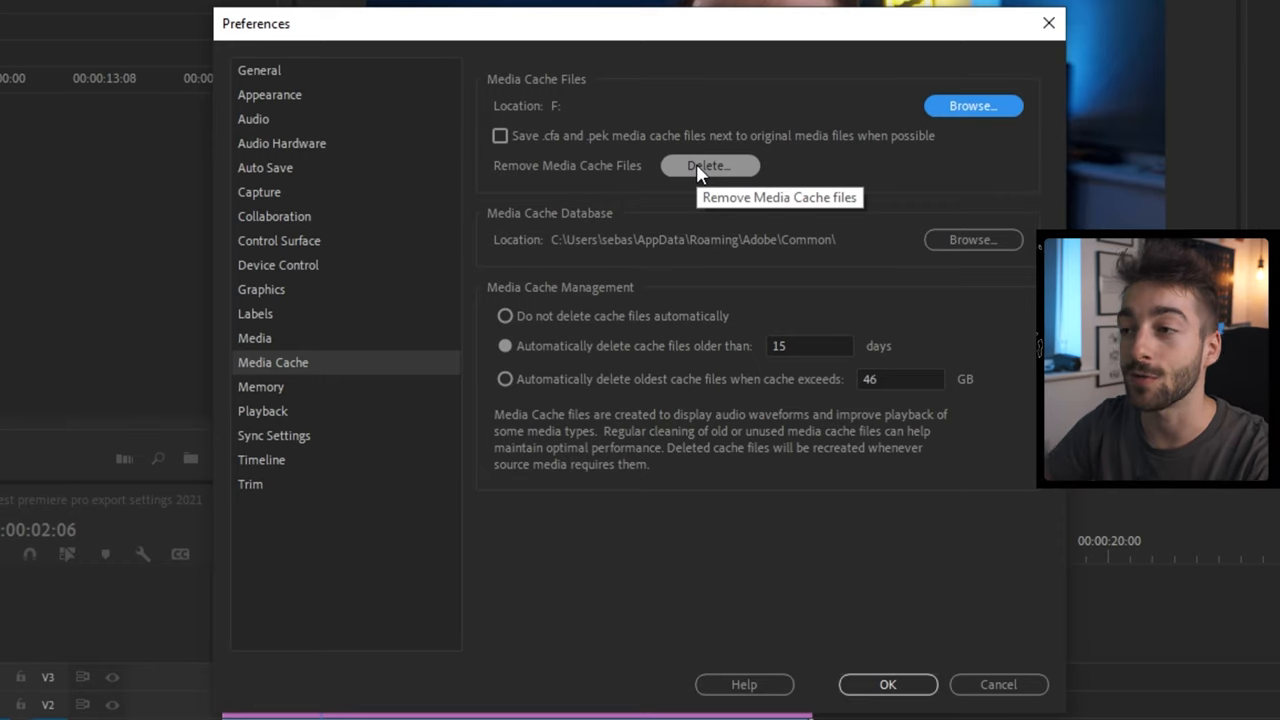
mouse_move(725, 356)
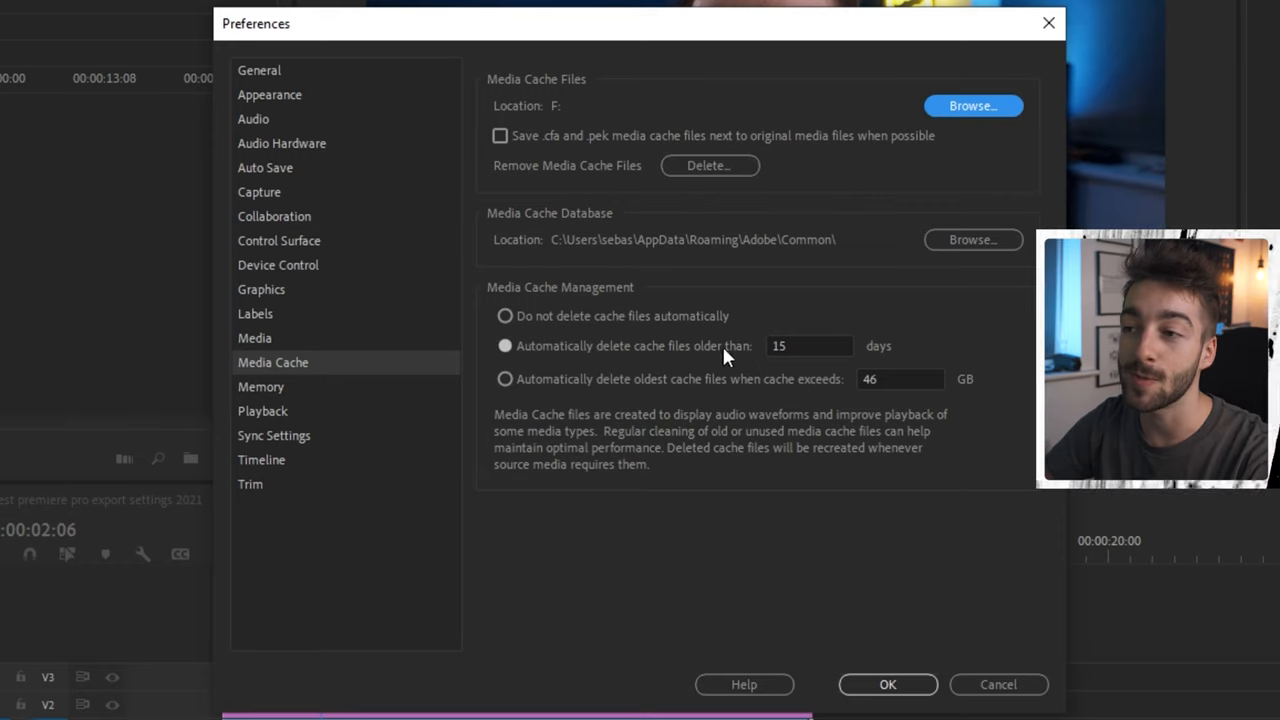
mouse_move(925, 362)
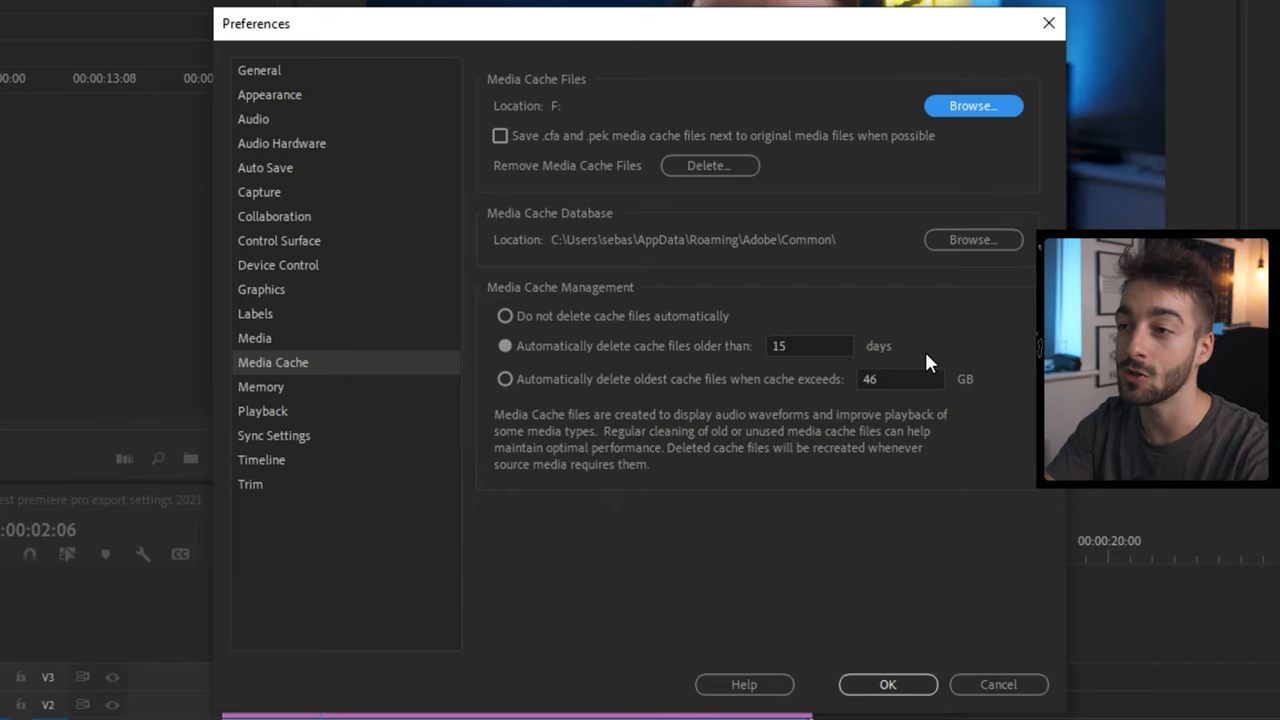
- Show Memory preferences and keep rendering optimised for Performance
click(261, 386)
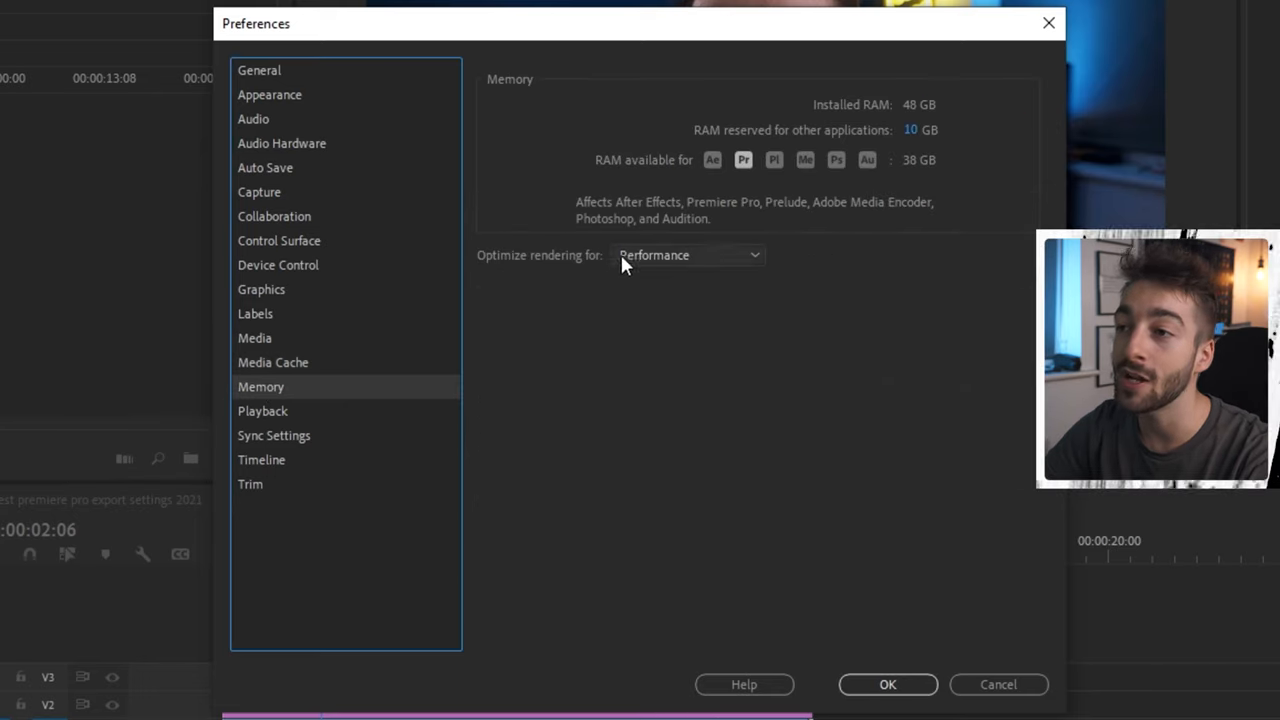
click(688, 254)
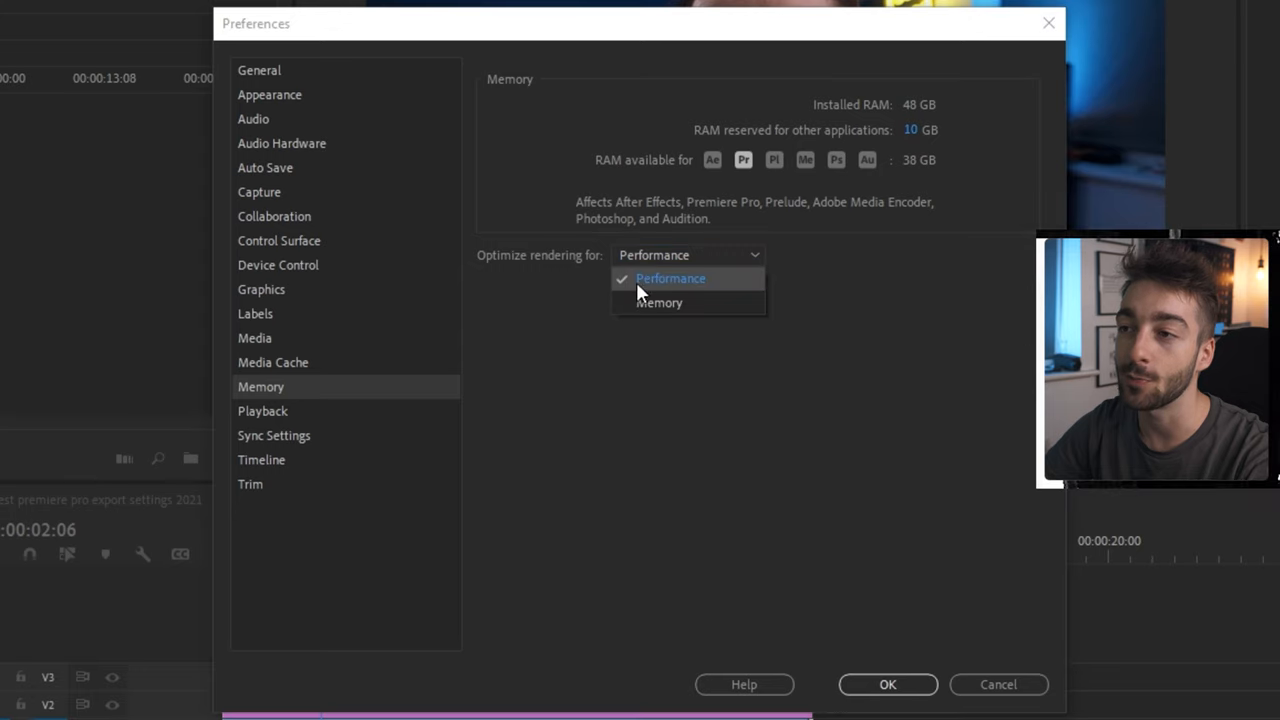
mouse_move(659, 303)
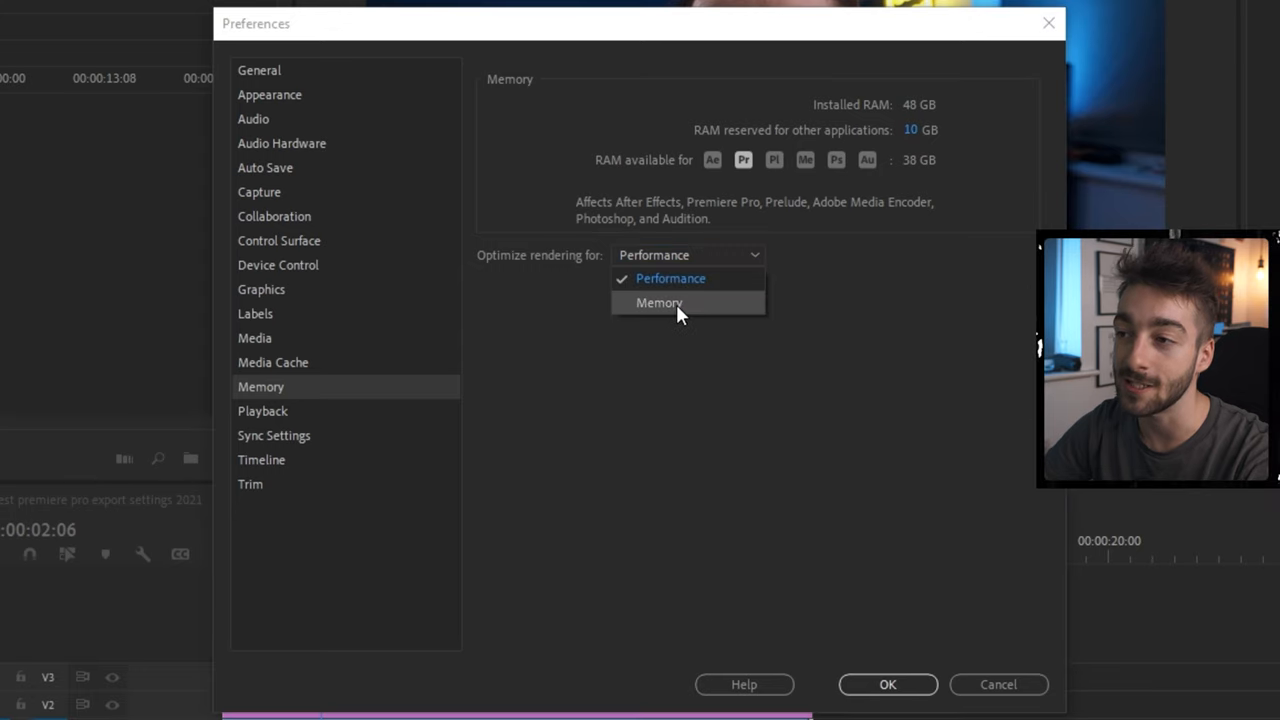
click(670, 278)
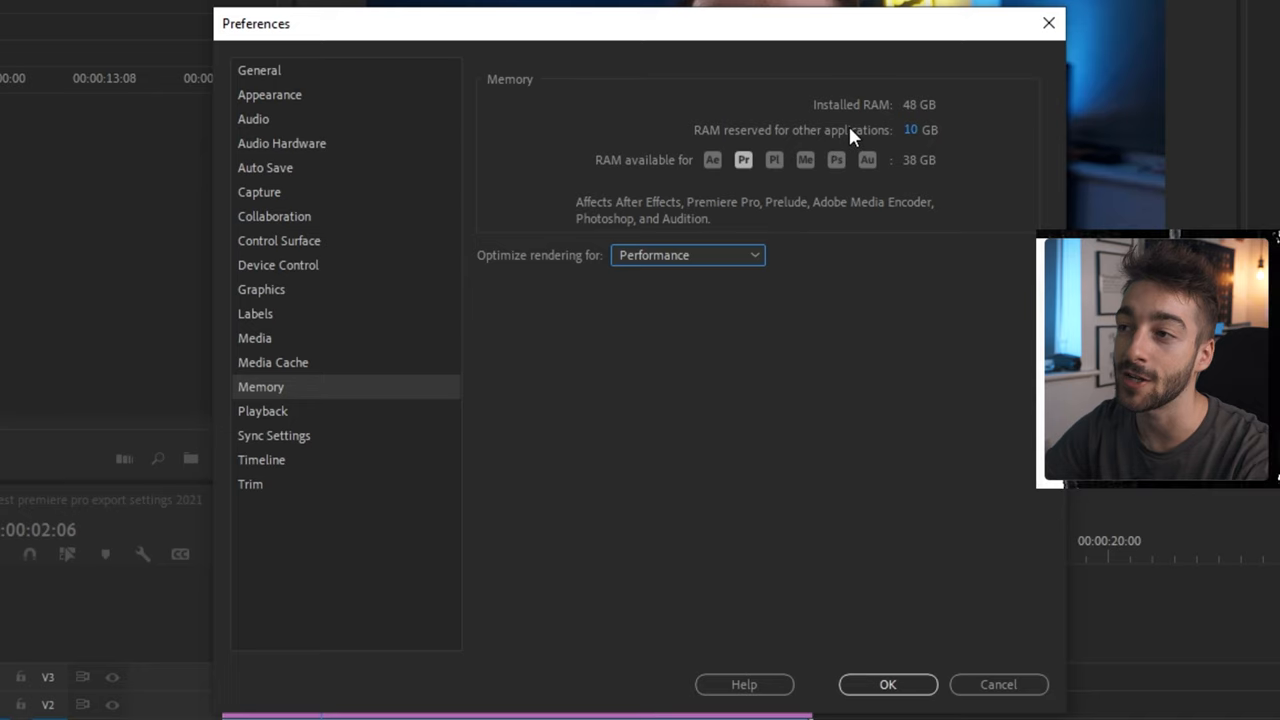
mouse_move(1003, 179)
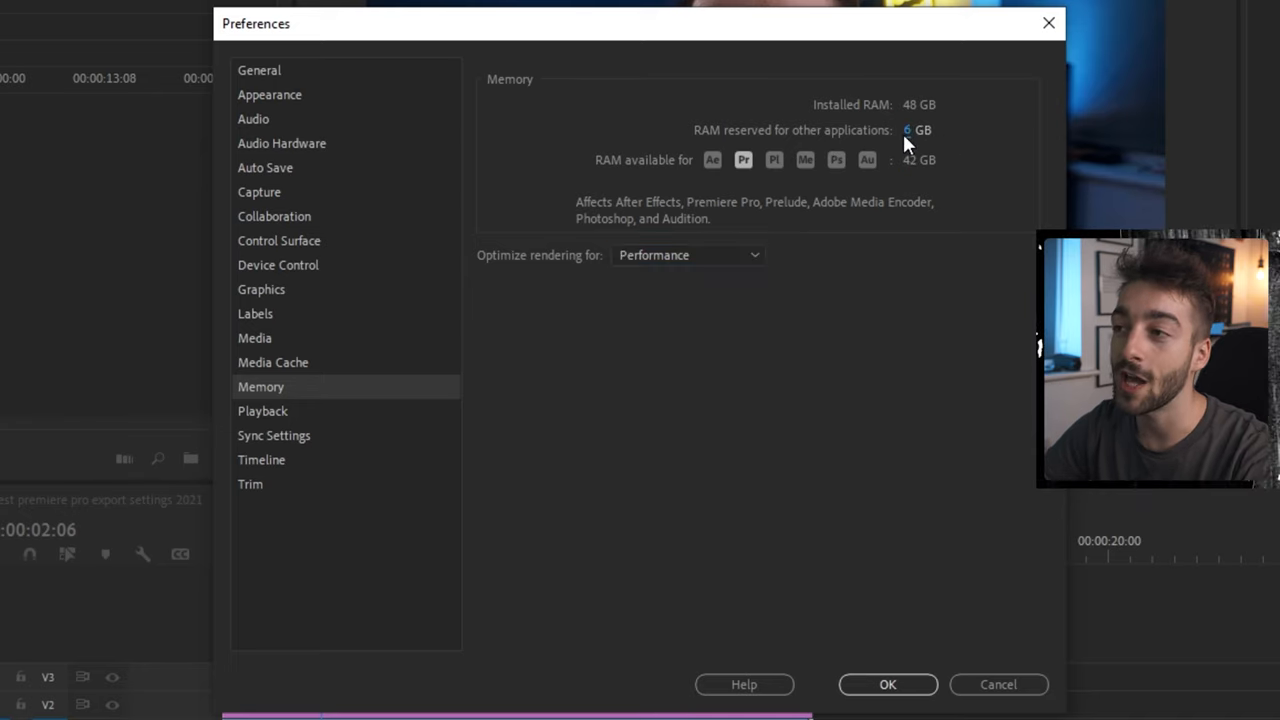
mouse_move(510, 135)
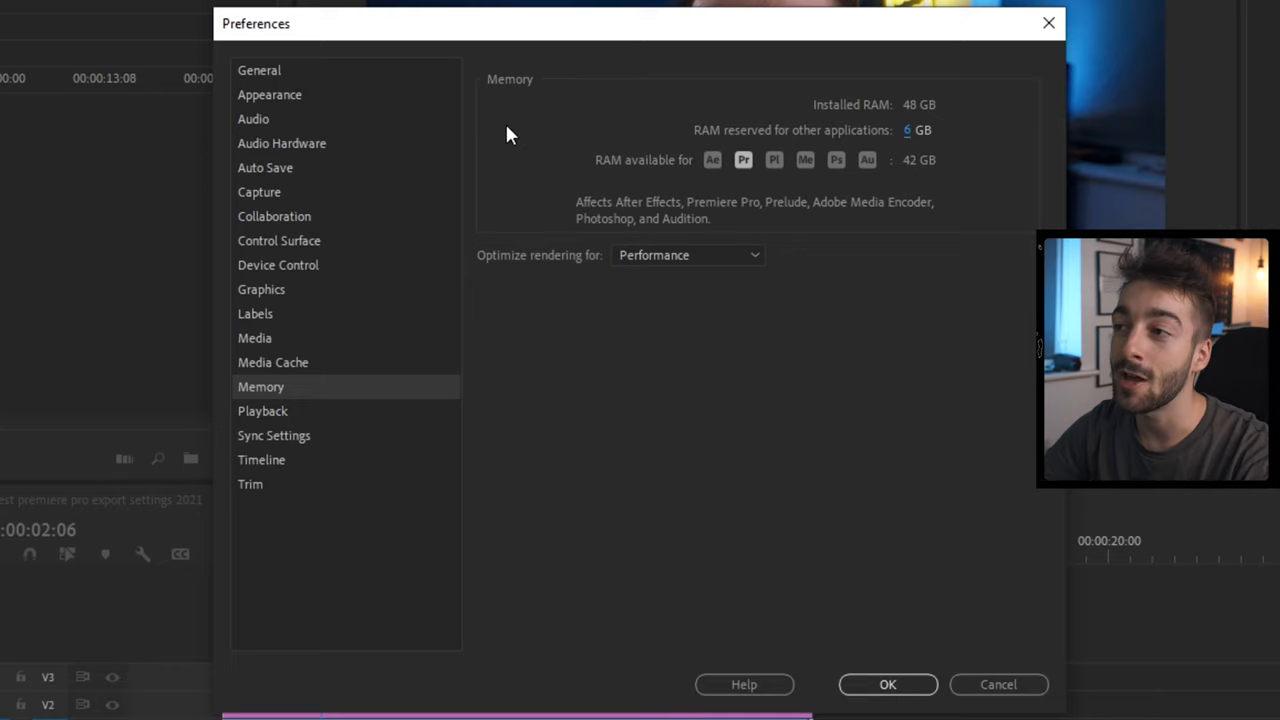
mouse_move(920, 165)
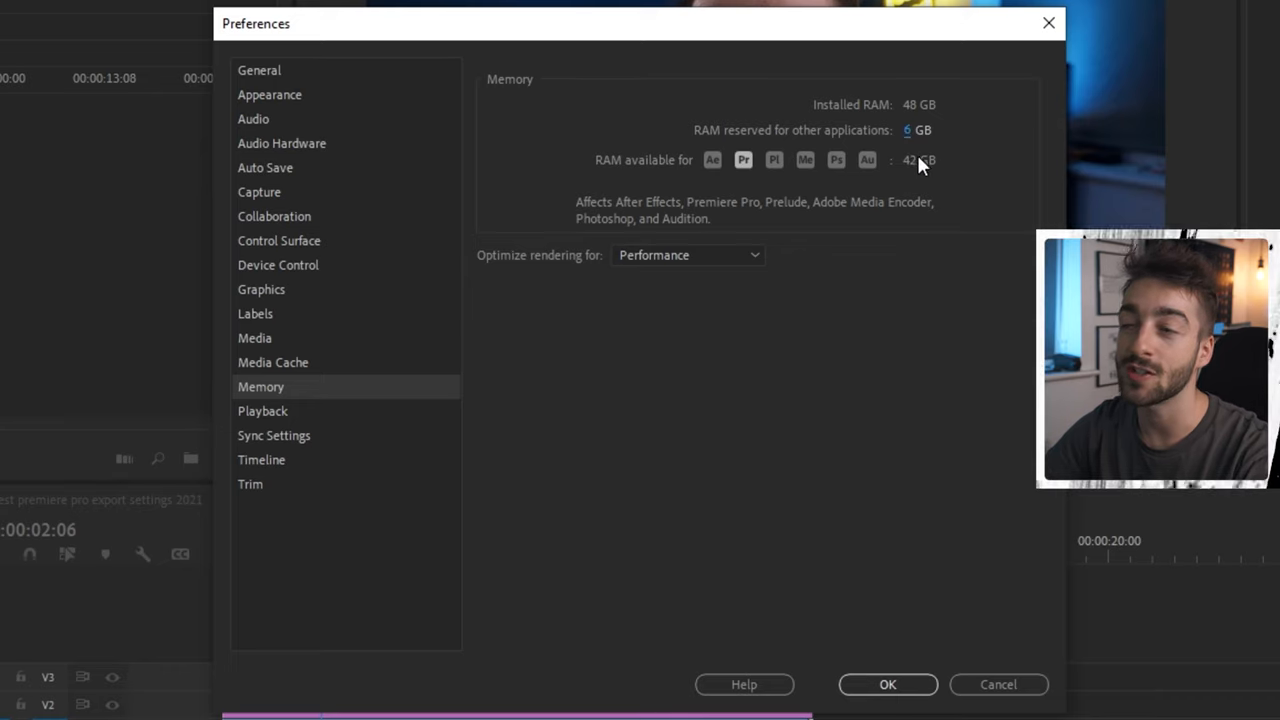
mouse_move(855, 180)
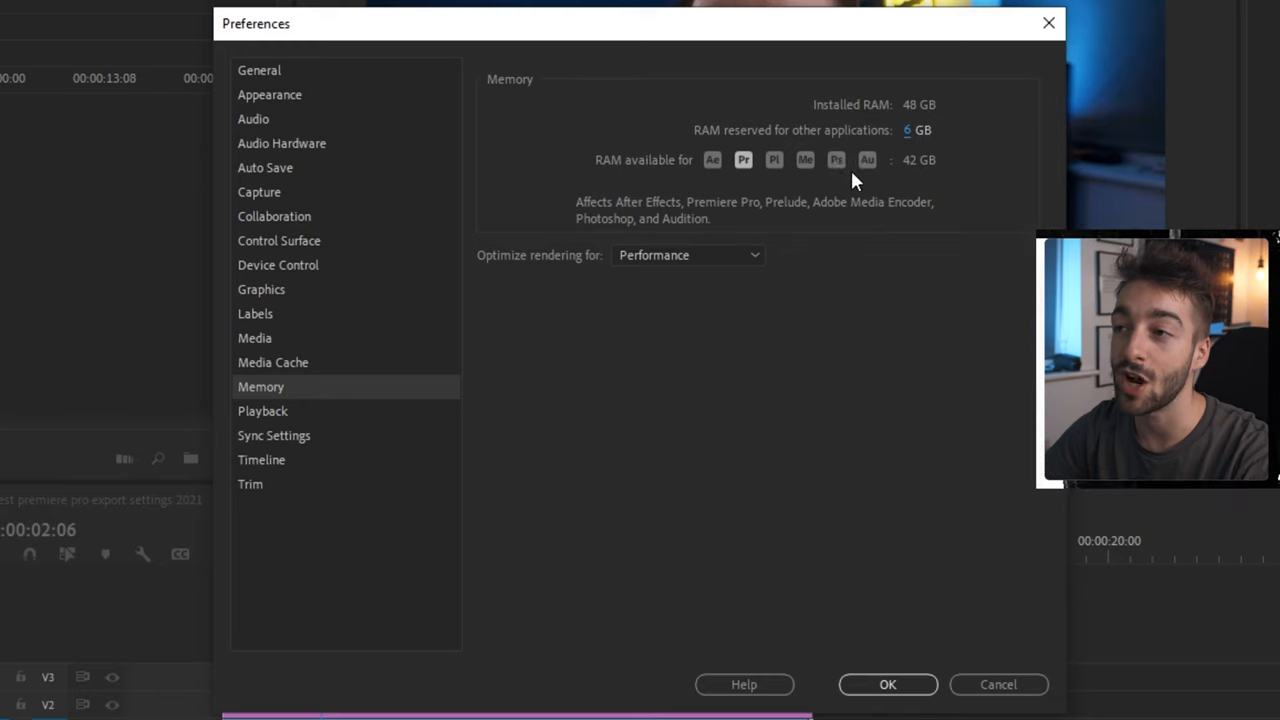
mouse_move(658, 183)
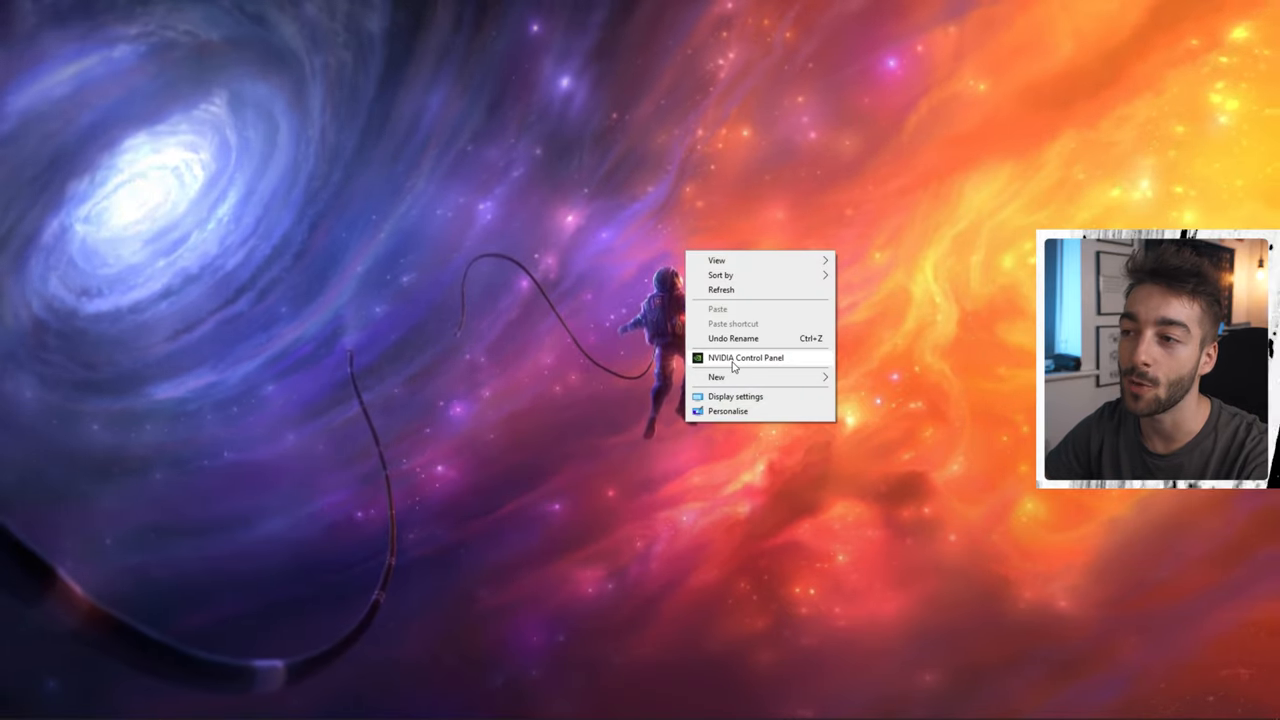
- Launch NVIDIA Control Panel and reach the detailed Manage 3D Settings page
click(746, 357)
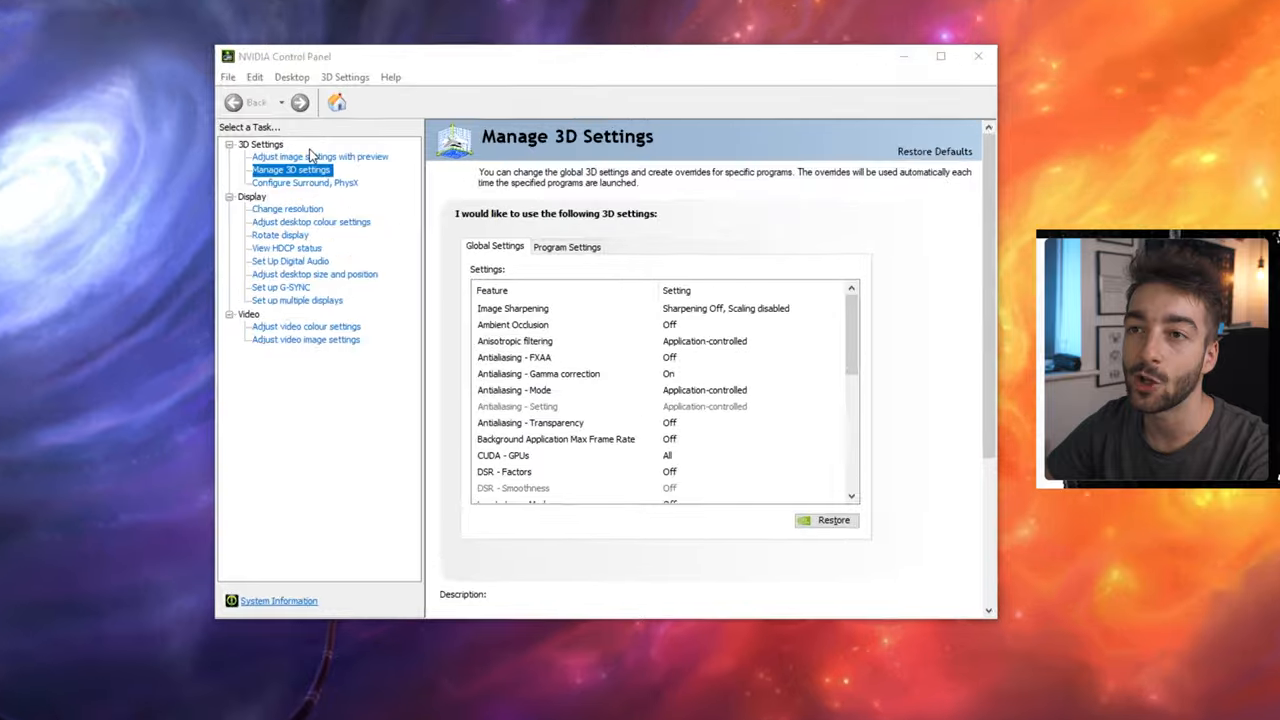
click(320, 156)
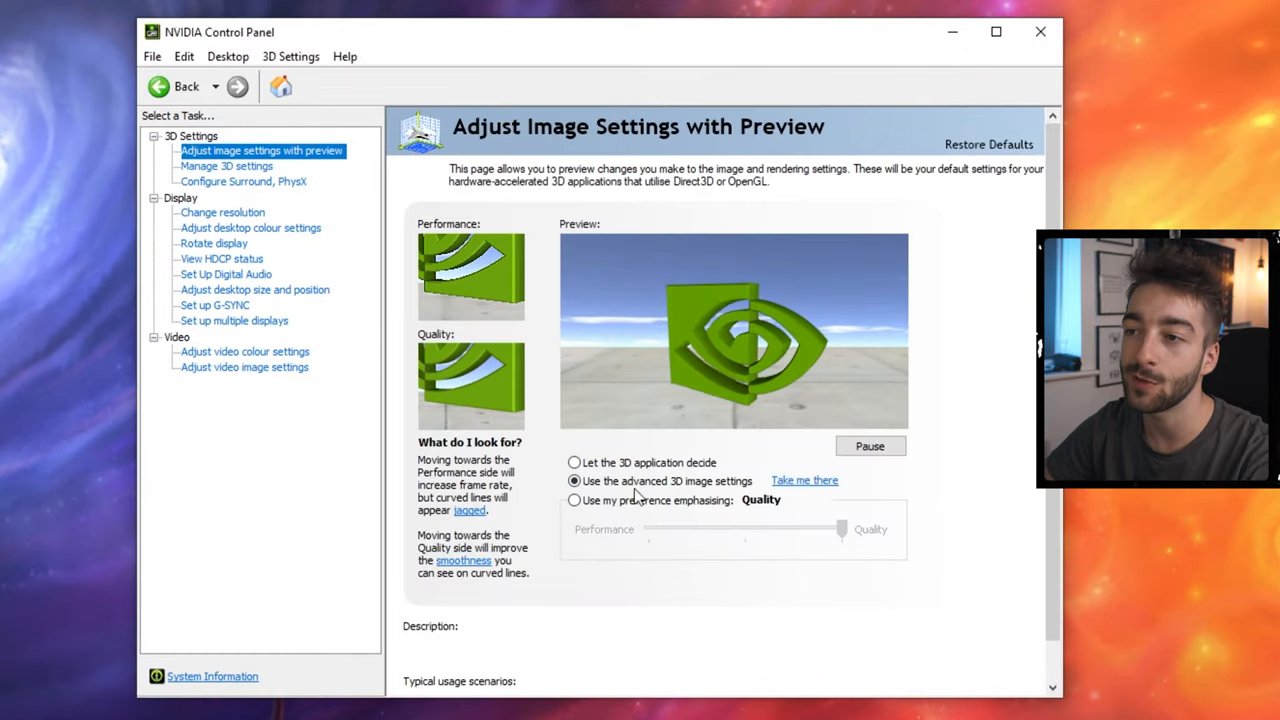
click(574, 481)
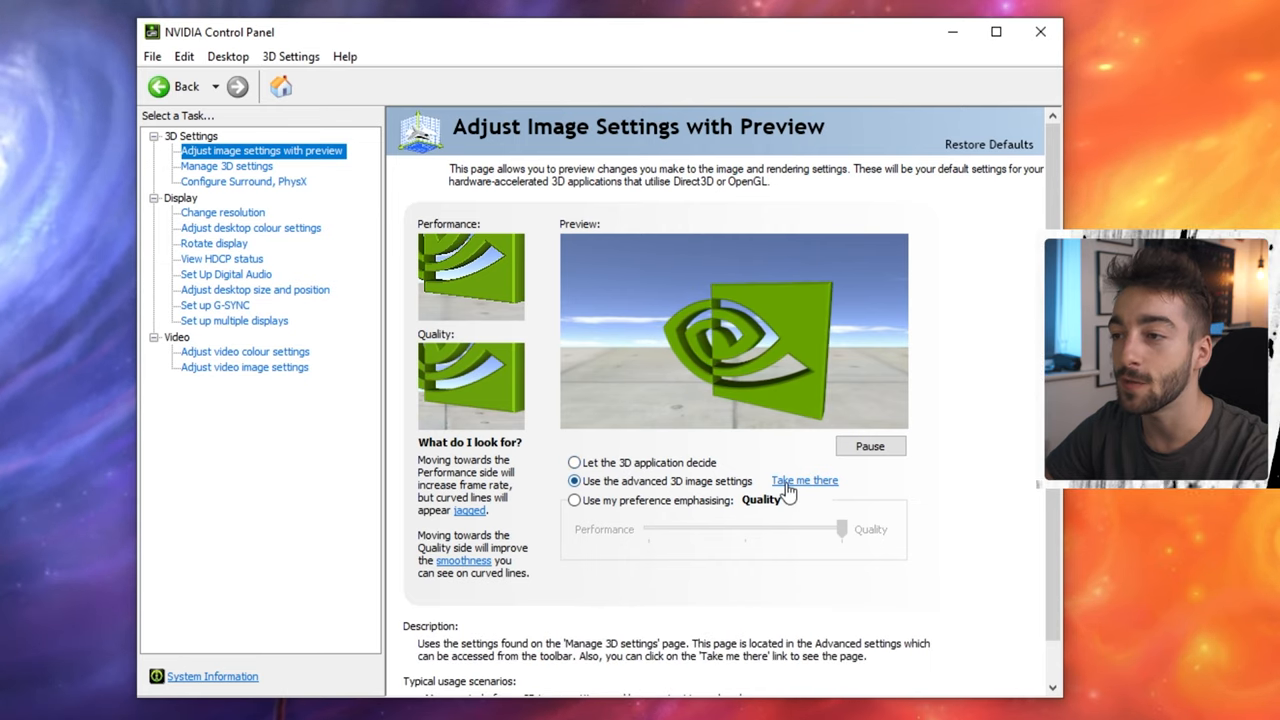
click(804, 480)
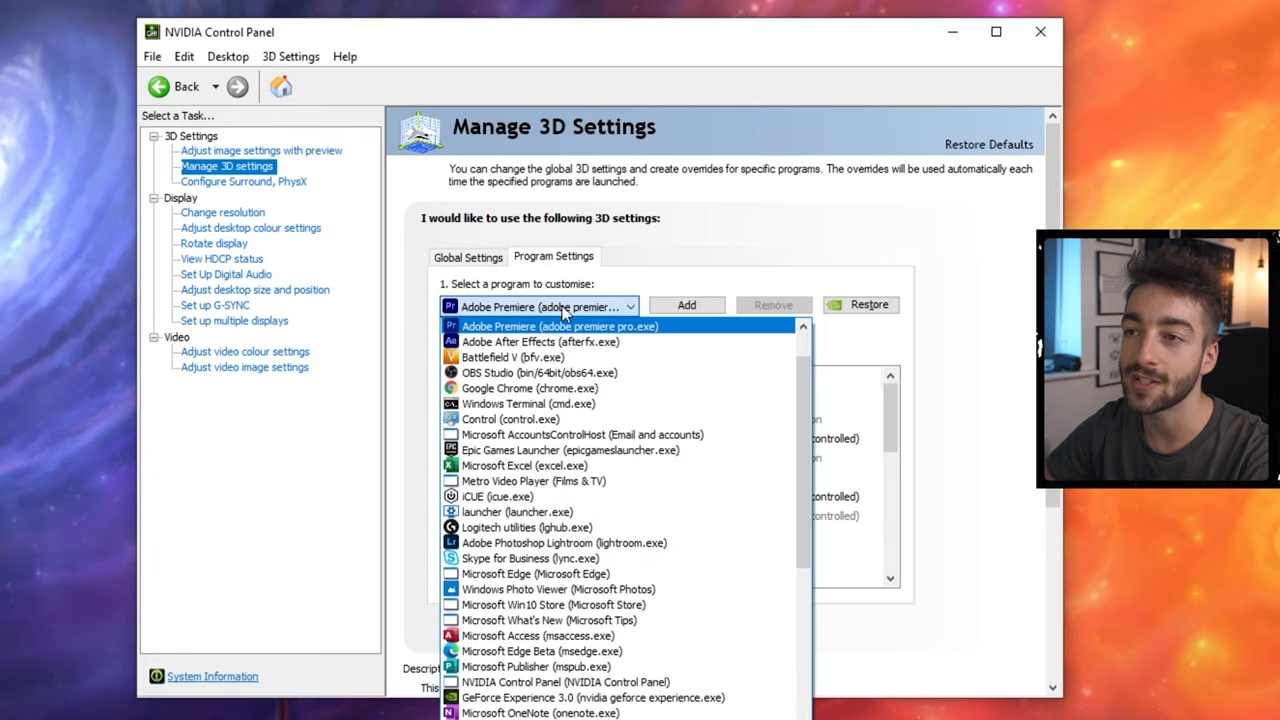
- For Adobe Premiere, check threaded optimisation, set OpenGL GPU to RTX 2080 Ti, check CUDA GPUs
click(560, 306)
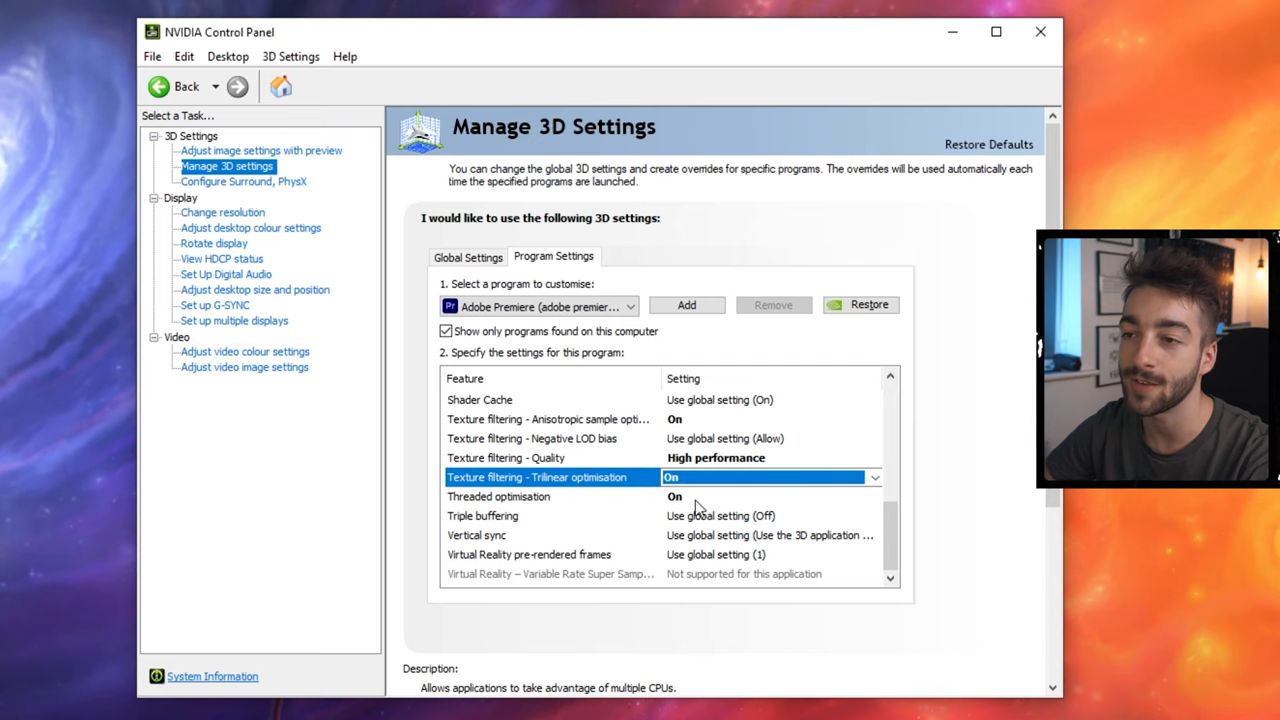
click(498, 496)
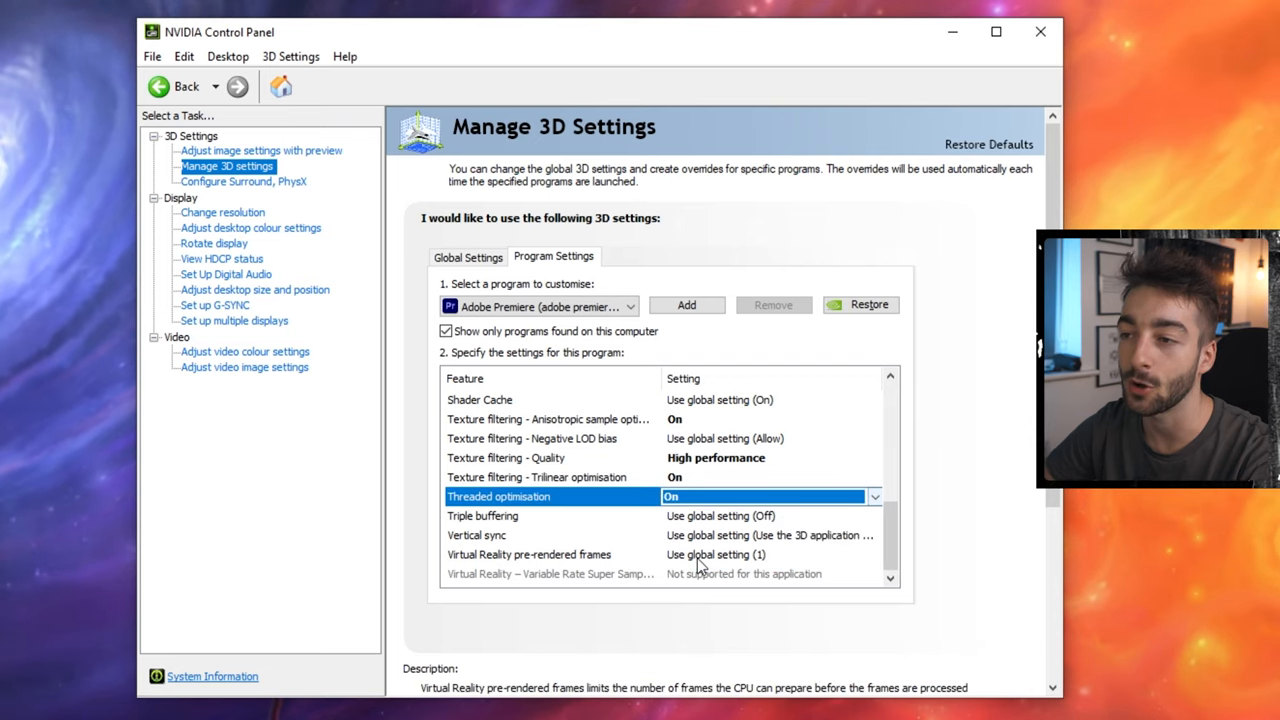
scroll(up, 3)
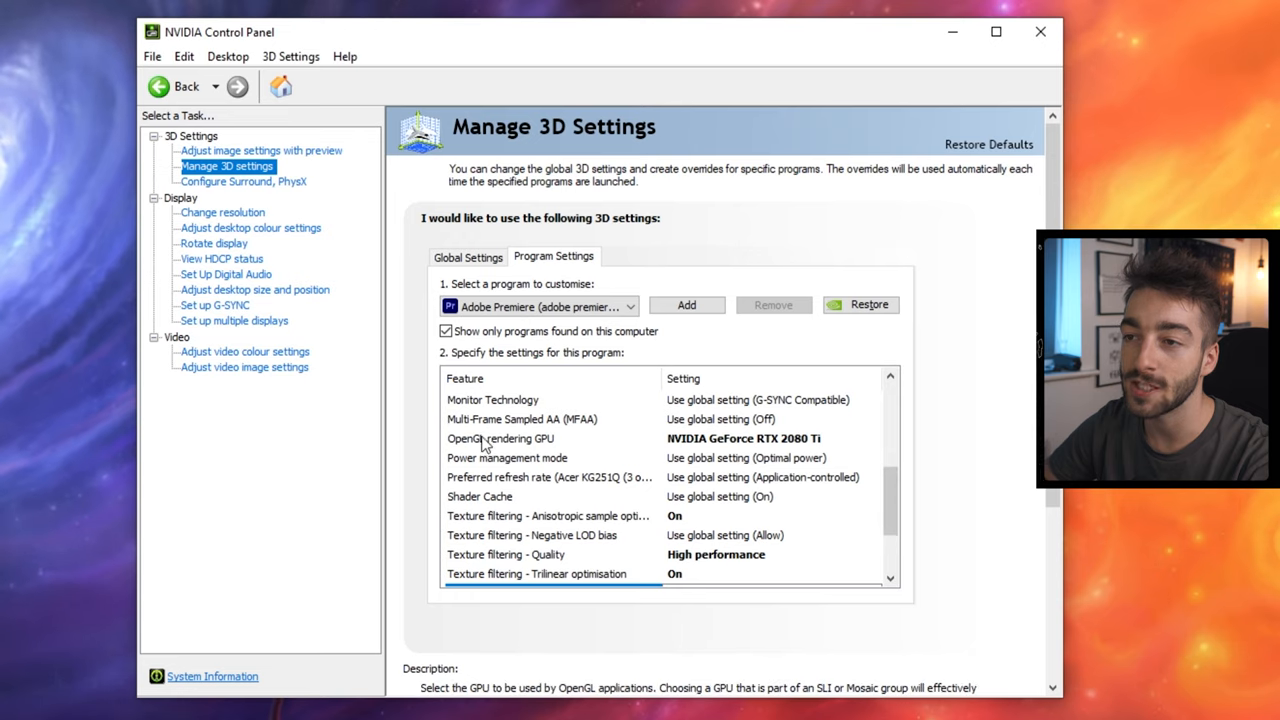
click(875, 438)
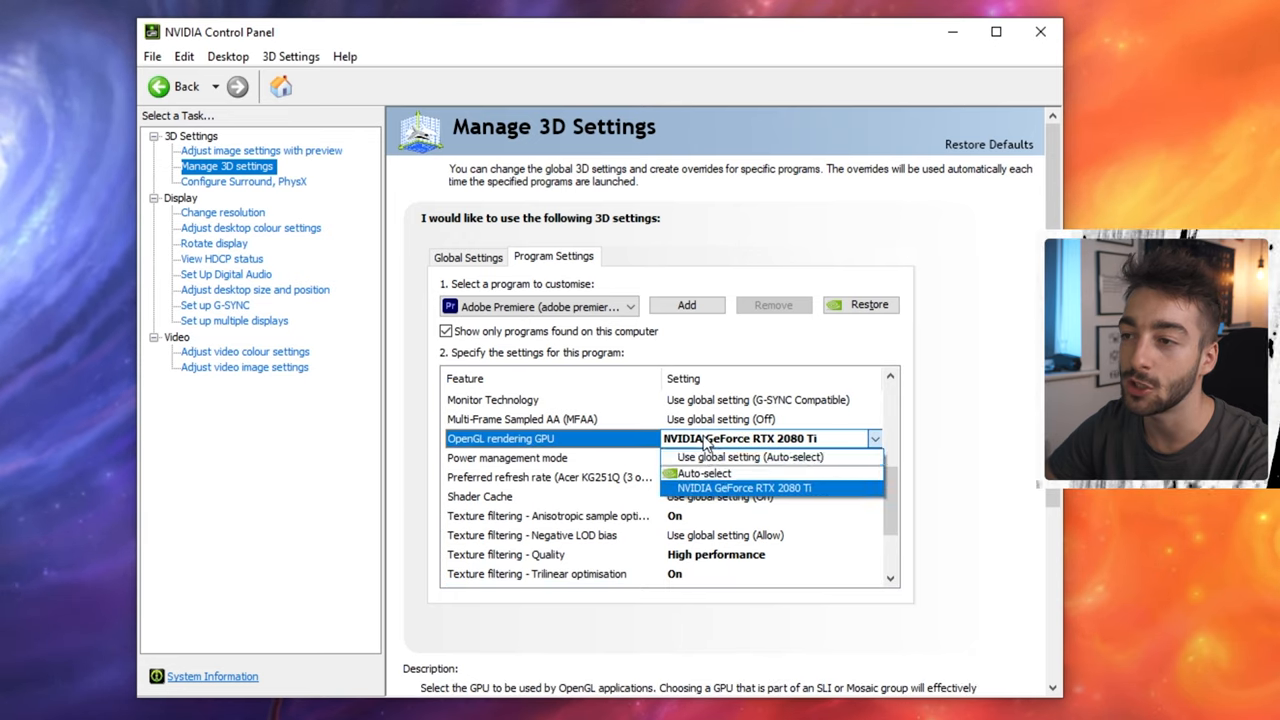
click(770, 487)
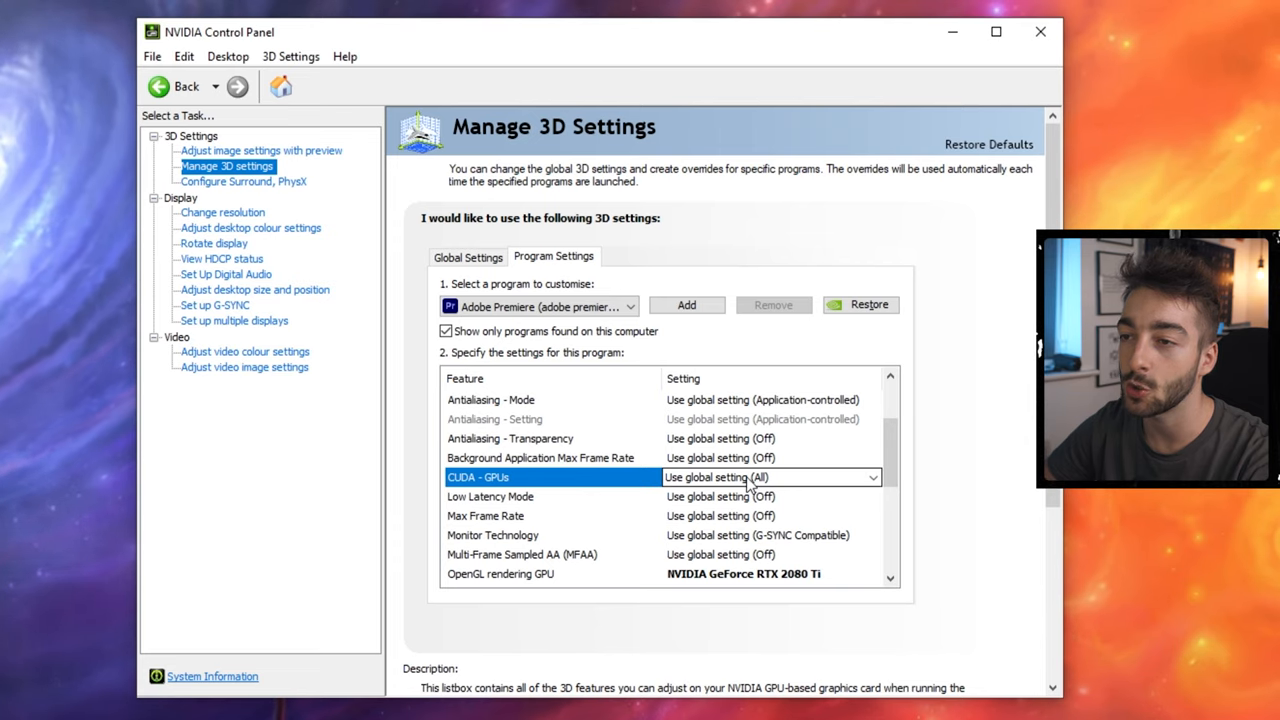
click(872, 477)
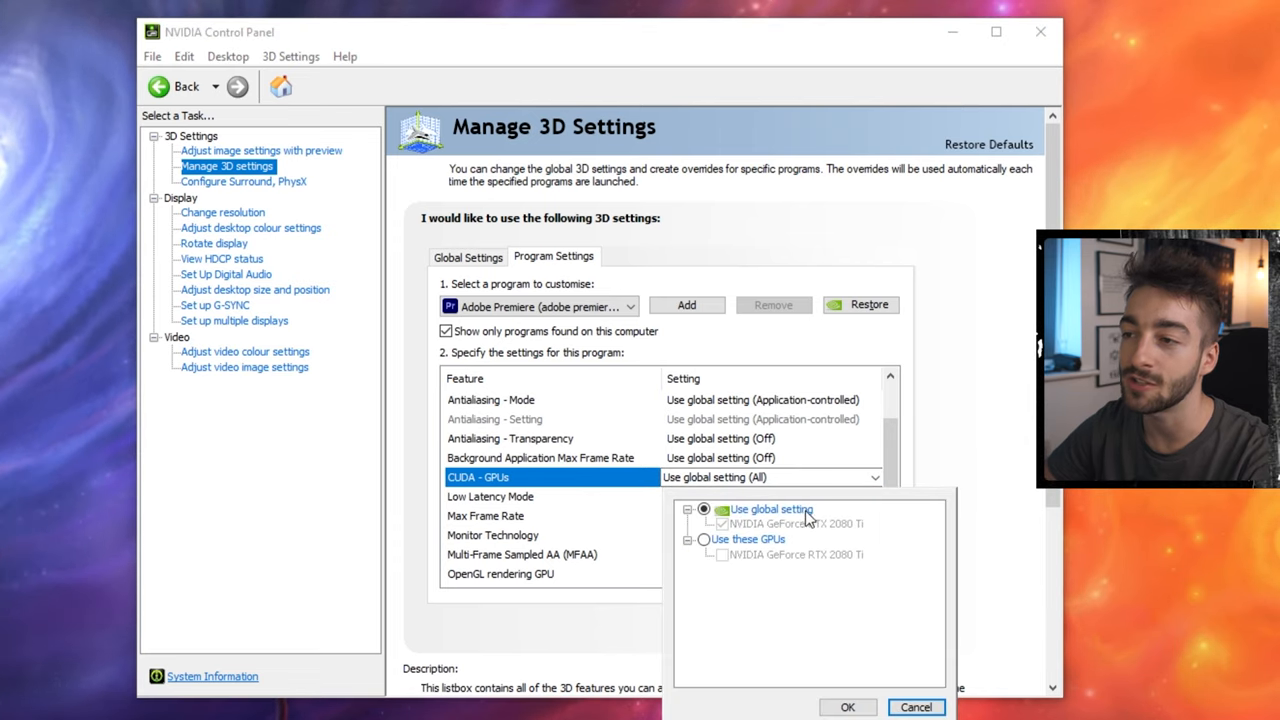
mouse_move(823, 535)
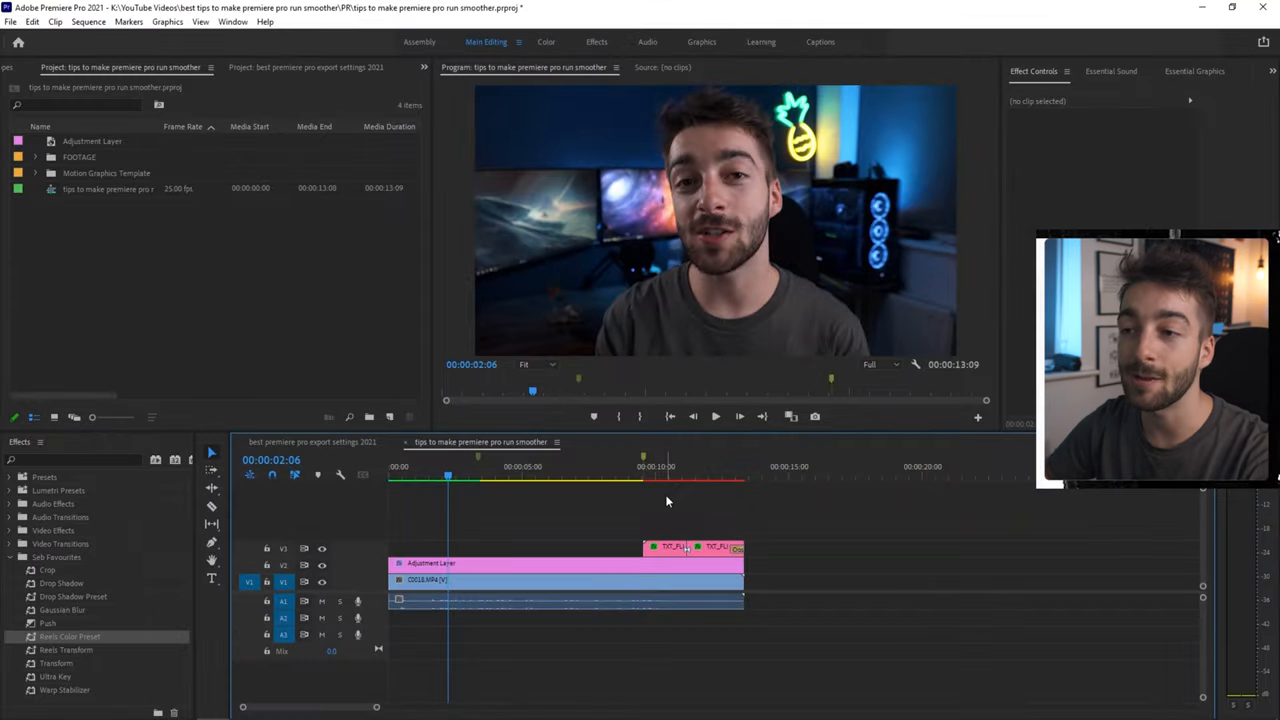
- In New Project settings, keep renderer Mercury Playback Engine GPU Acceleration (CUDA)
click(11, 21)
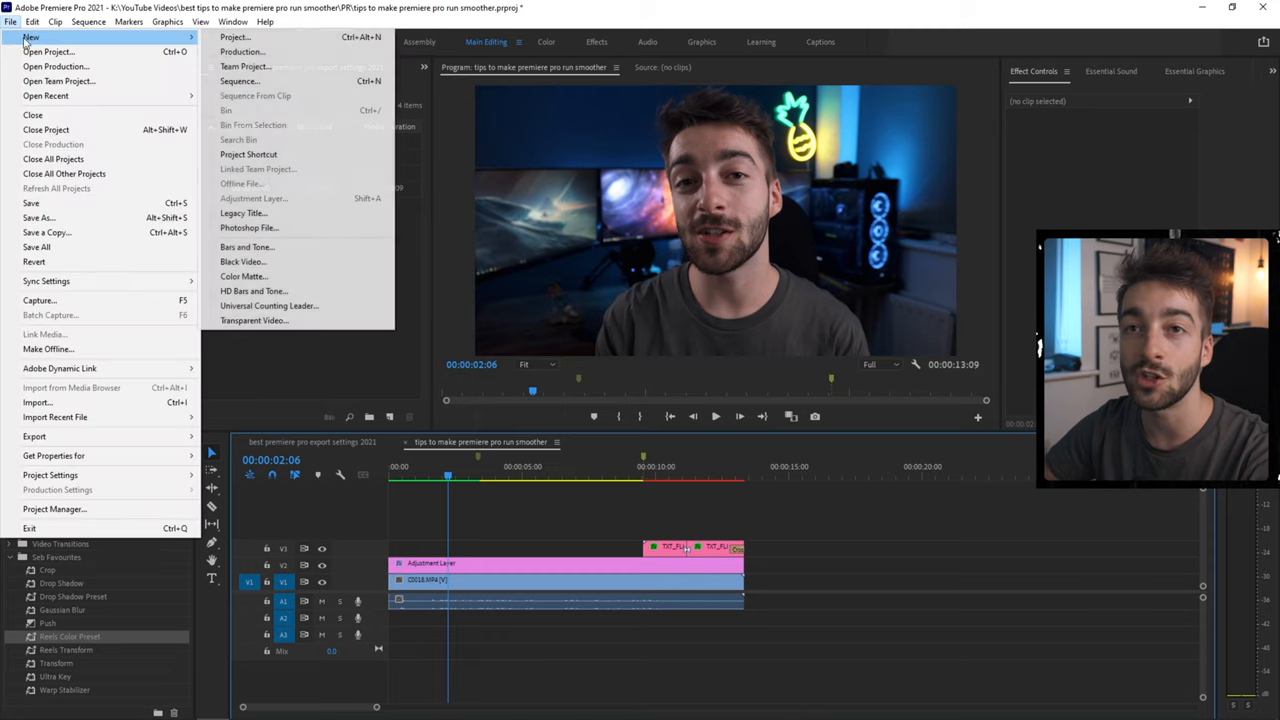
click(235, 37)
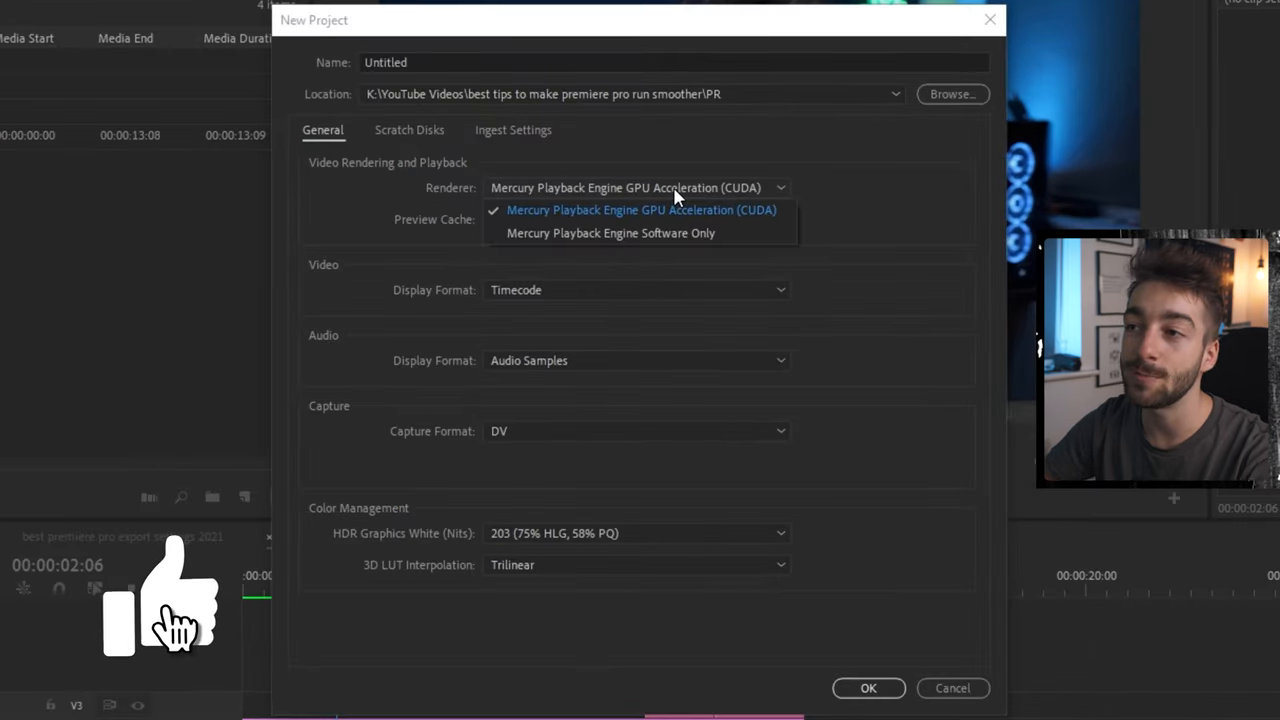
mouse_move(650, 233)
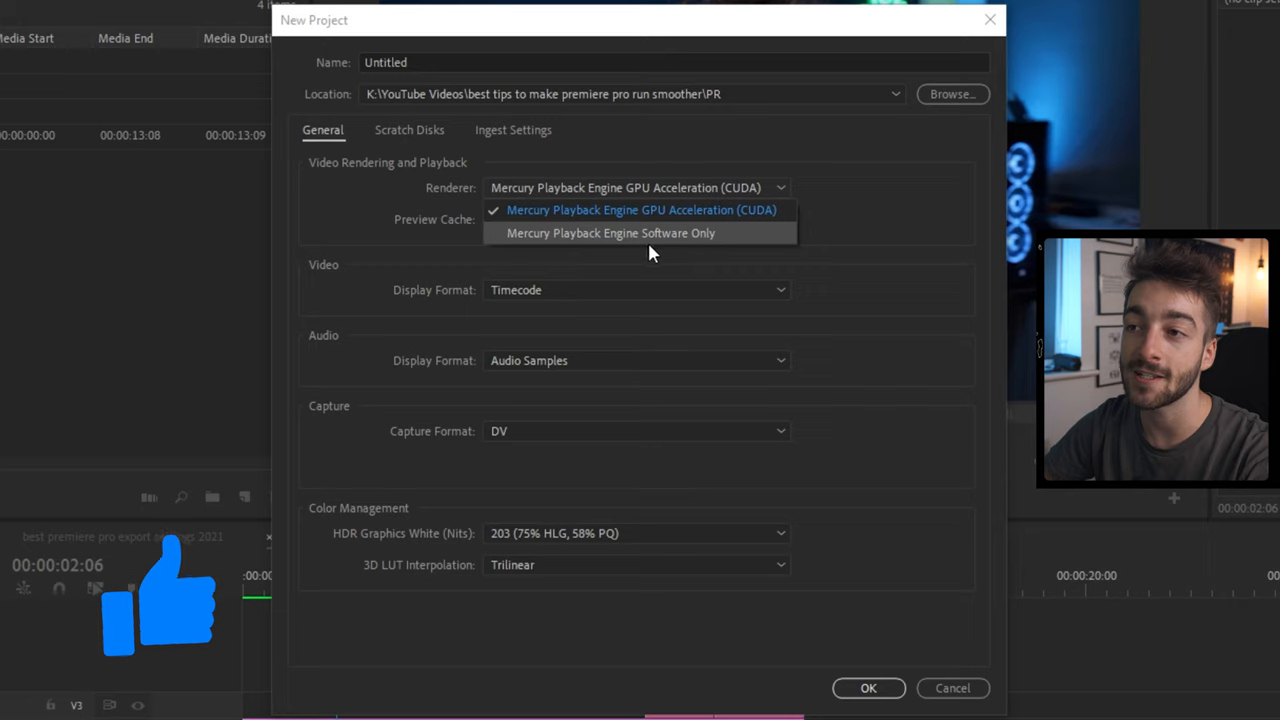
click(641, 209)
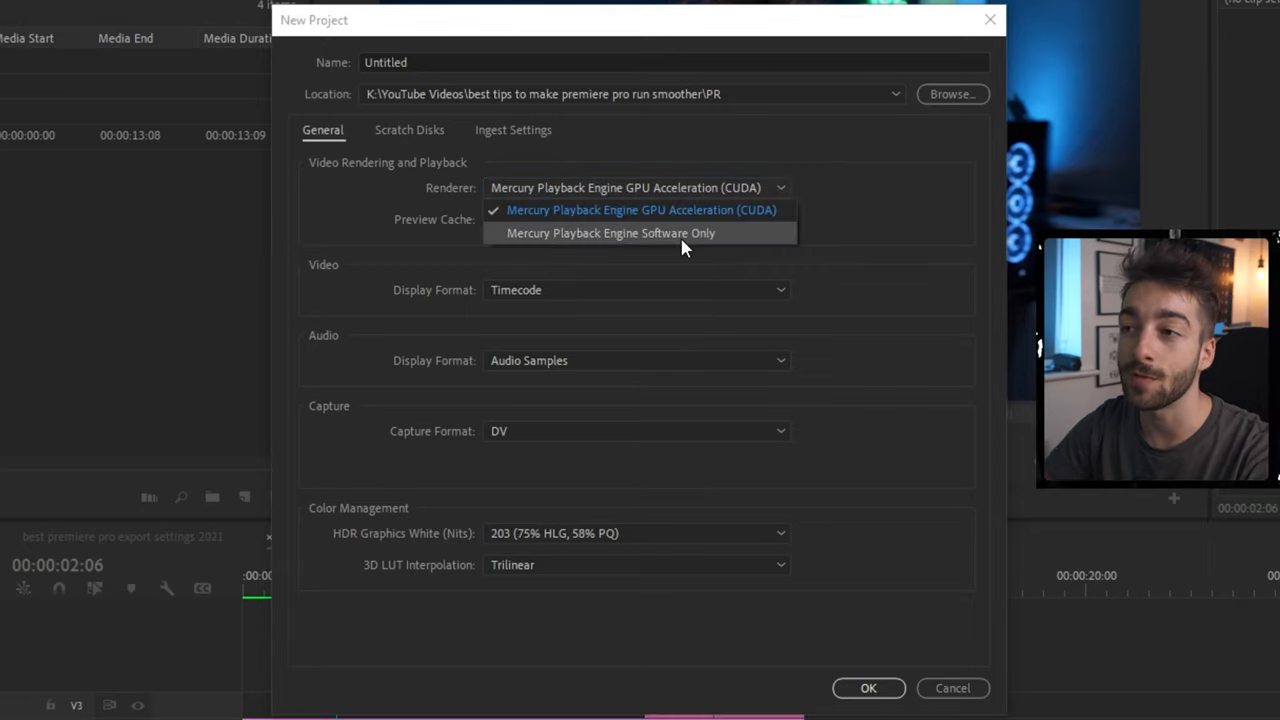
mouse_move(695, 245)
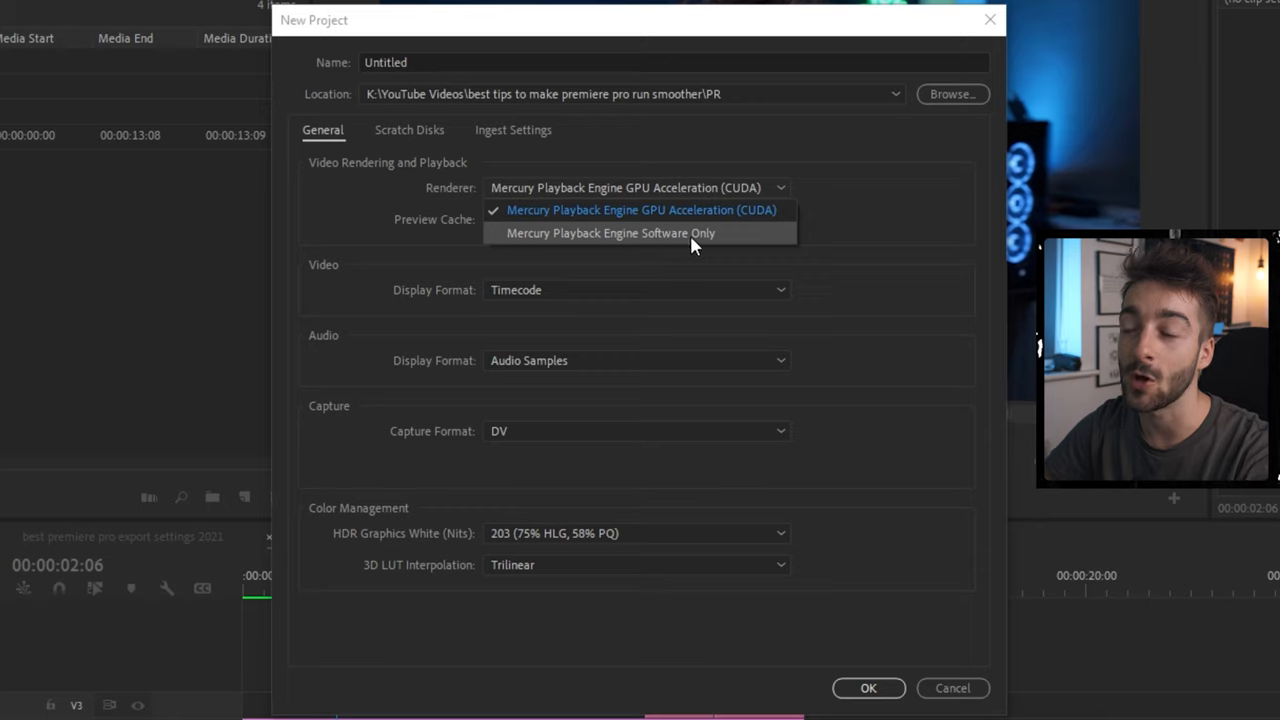
mouse_move(690, 210)
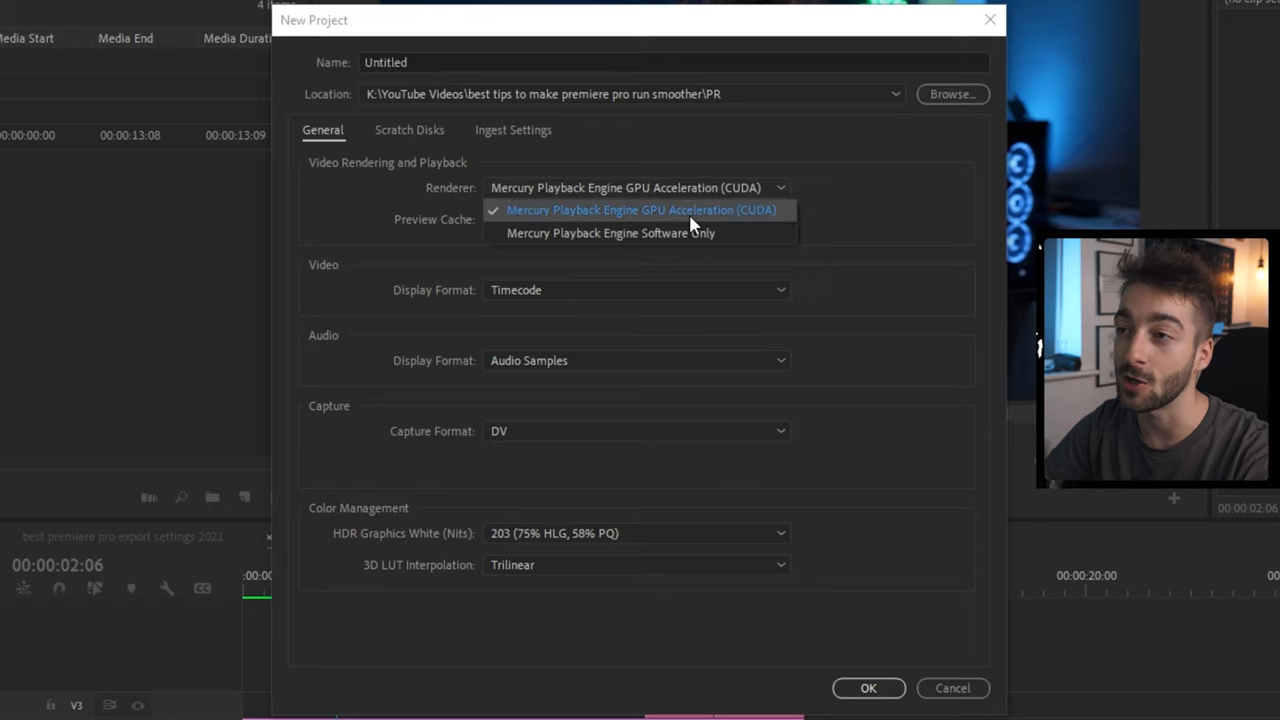
click(640, 209)
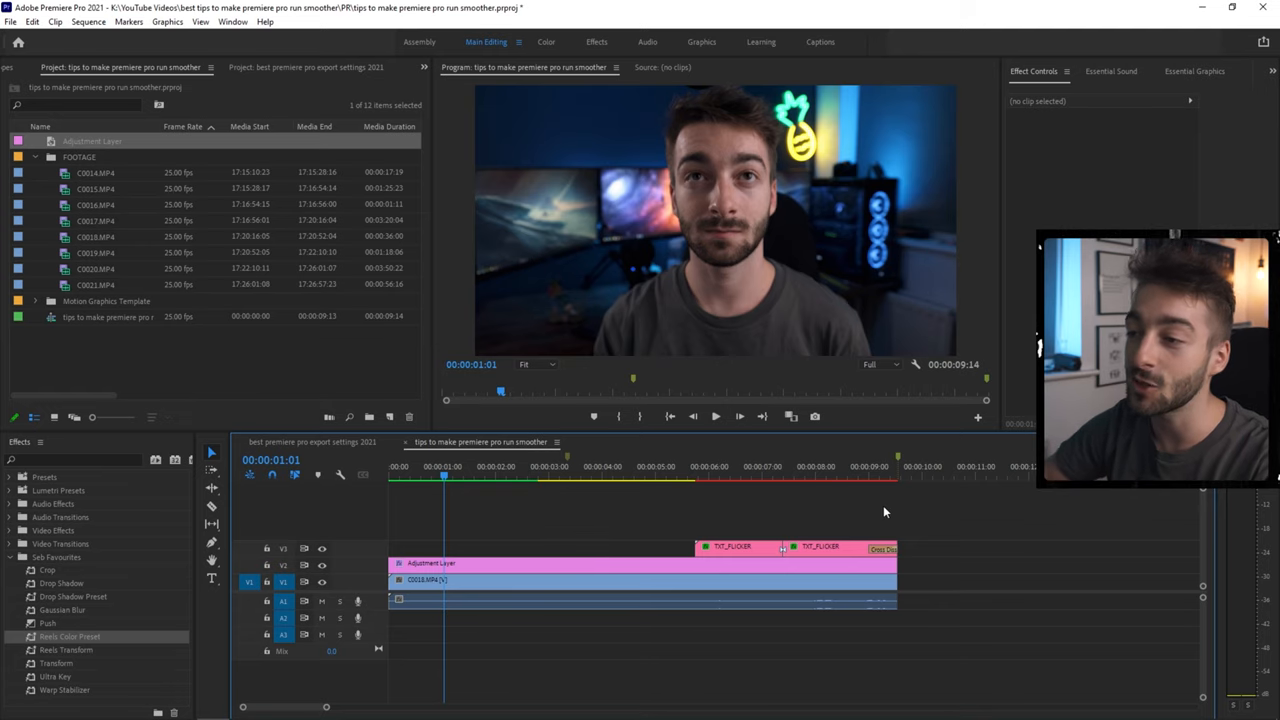
mouse_move(610, 480)
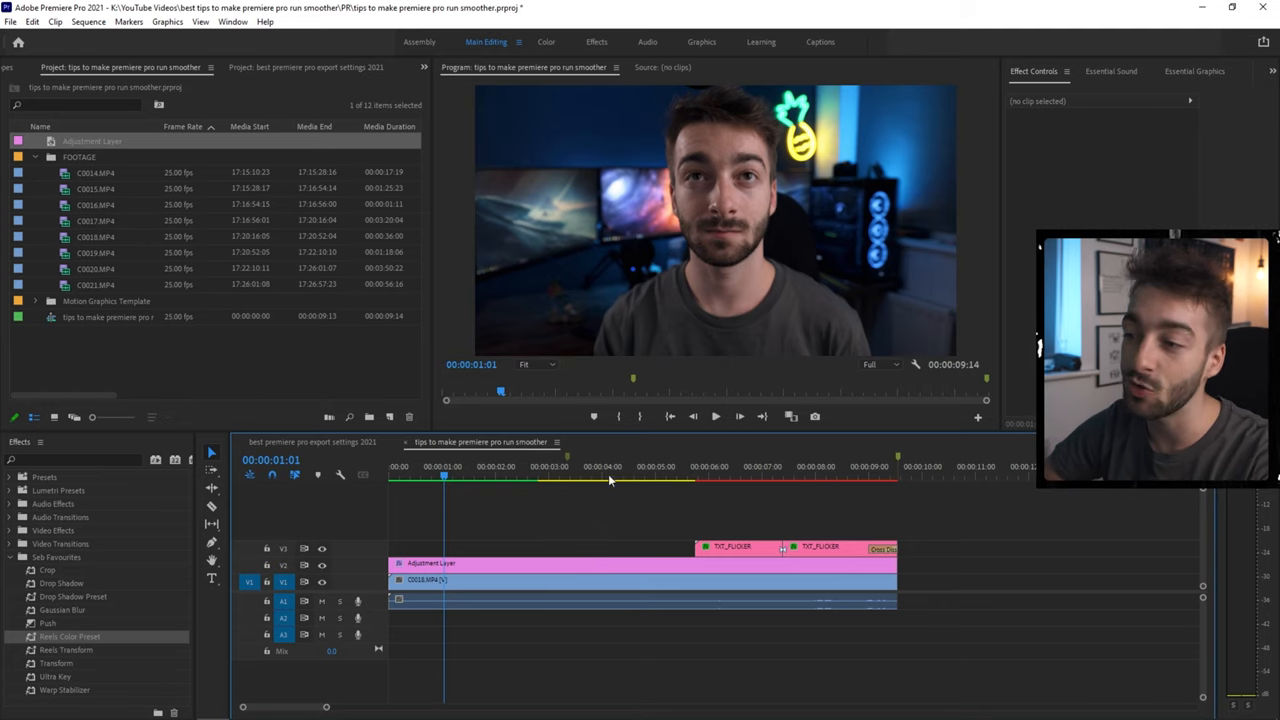
mouse_move(483, 495)
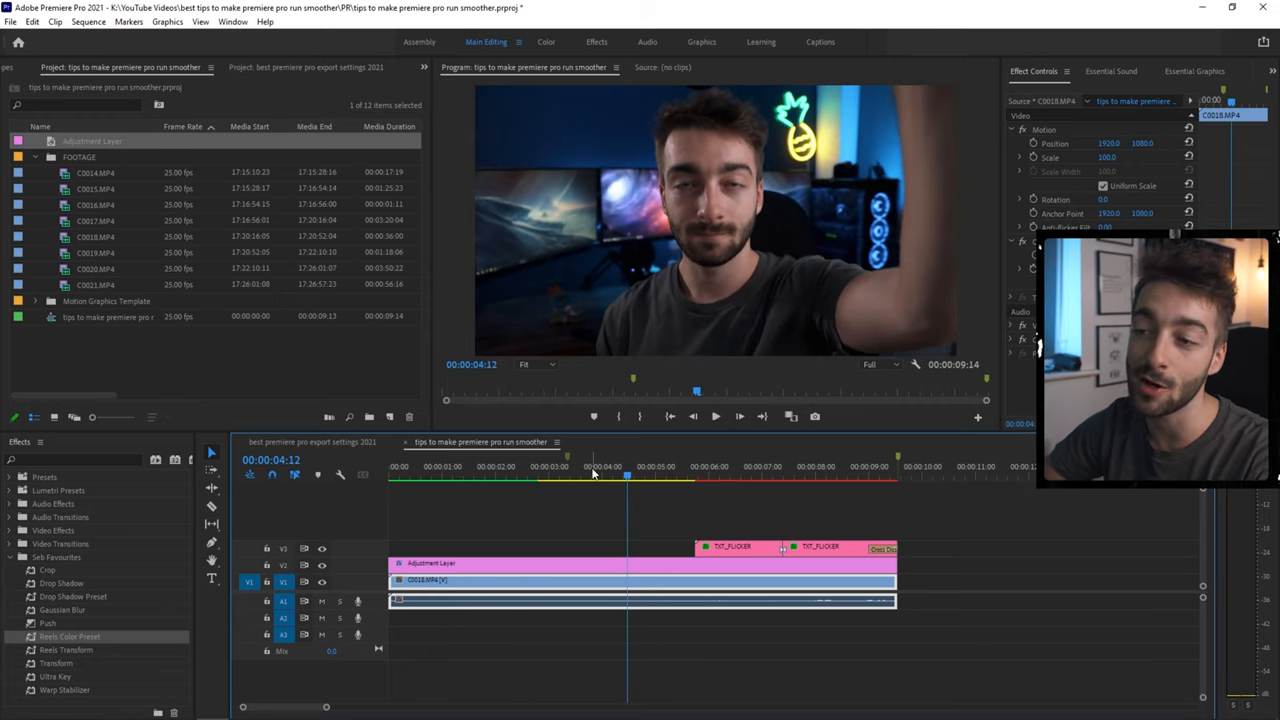
- Render the sequence In to Out so the render bar turns green
click(783, 477)
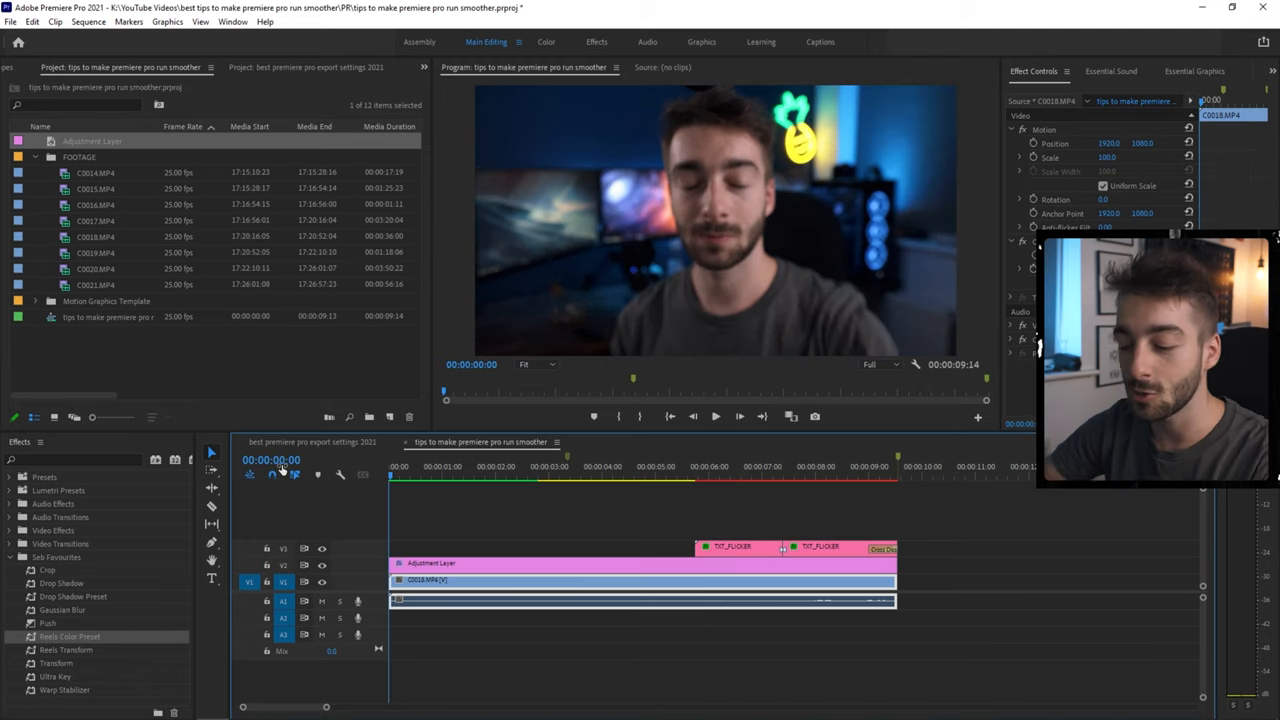
click(586, 466)
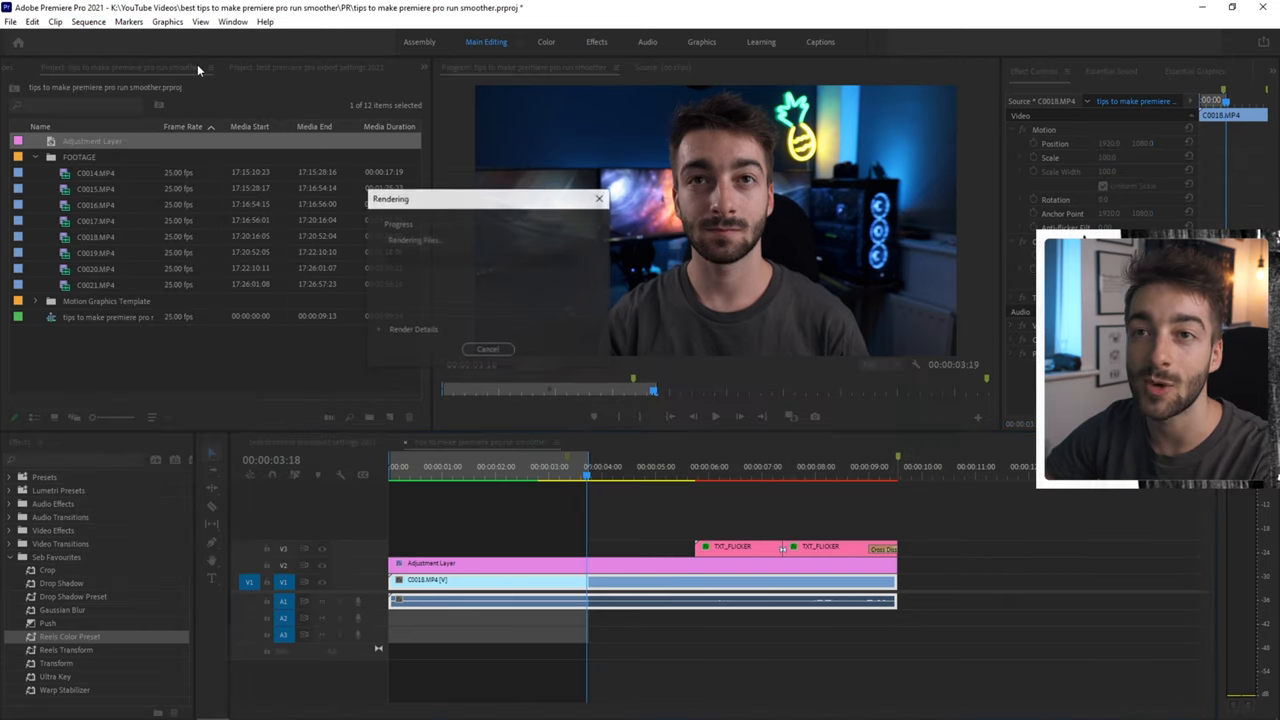
click(488, 349)
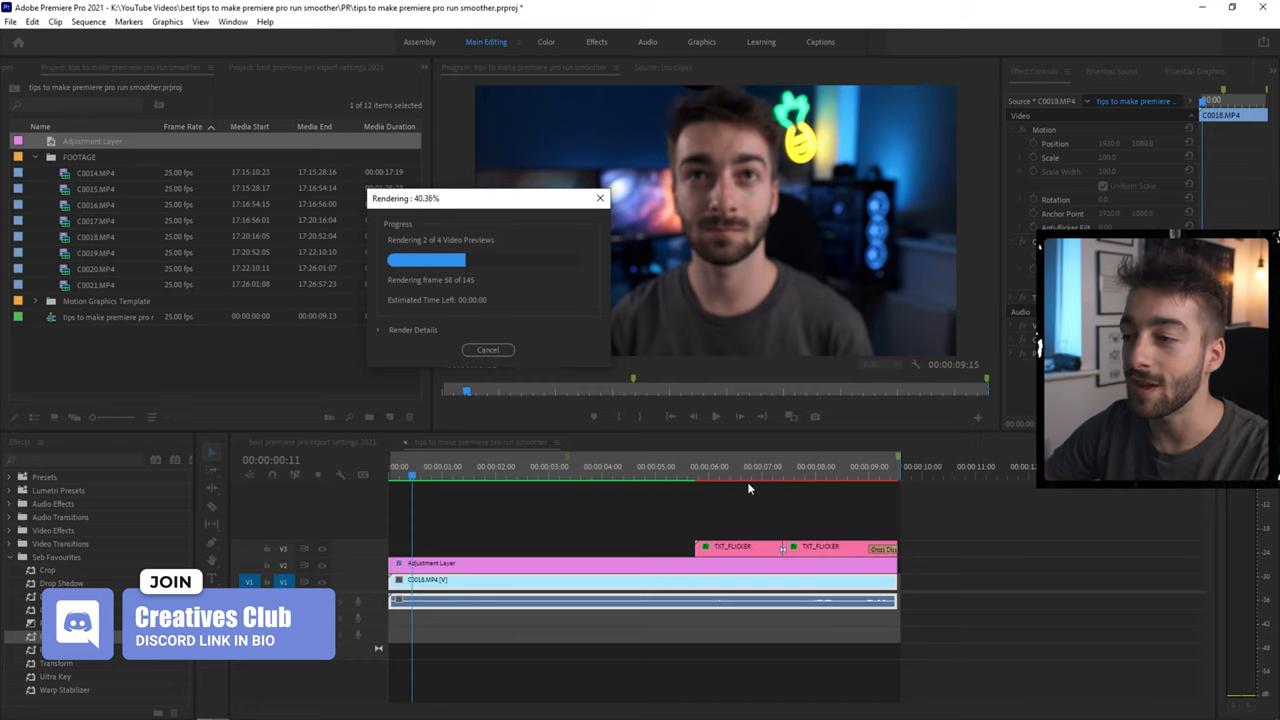
click(488, 350)
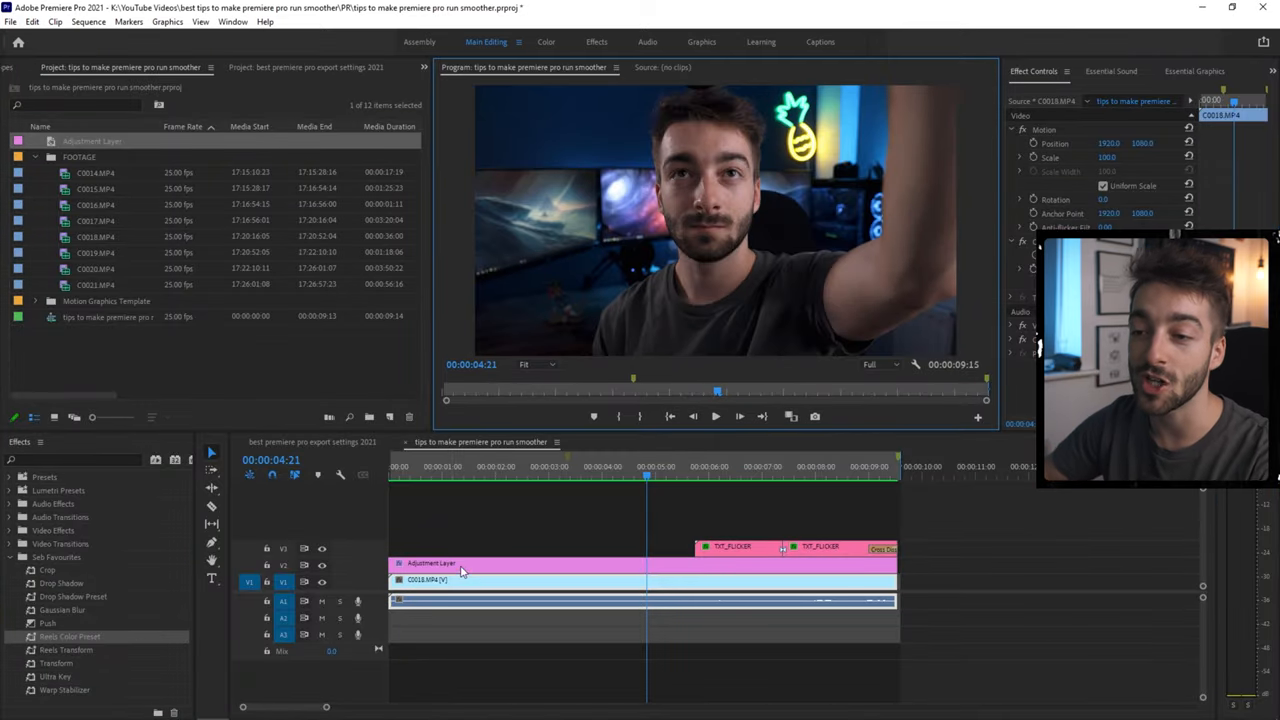
- Preview from two seconds, open adjustment layer options, and select the first TXT_FLICKER clip
click(462, 563)
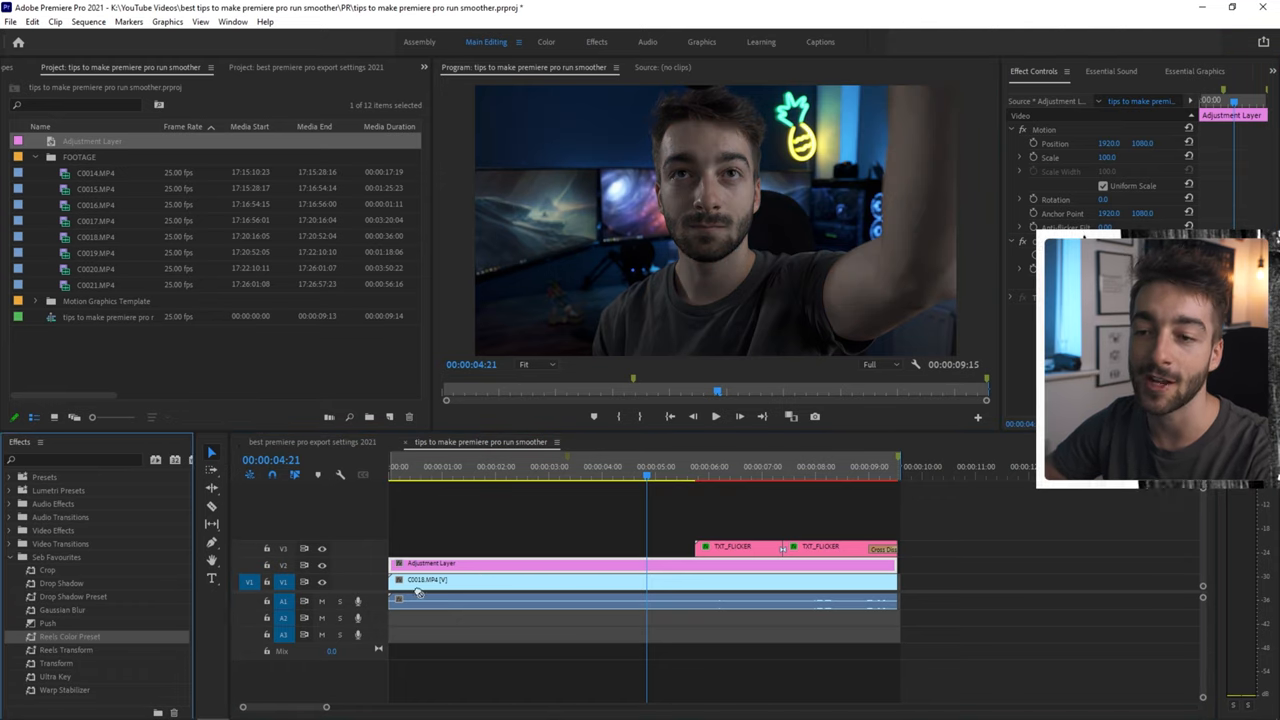
click(500, 466)
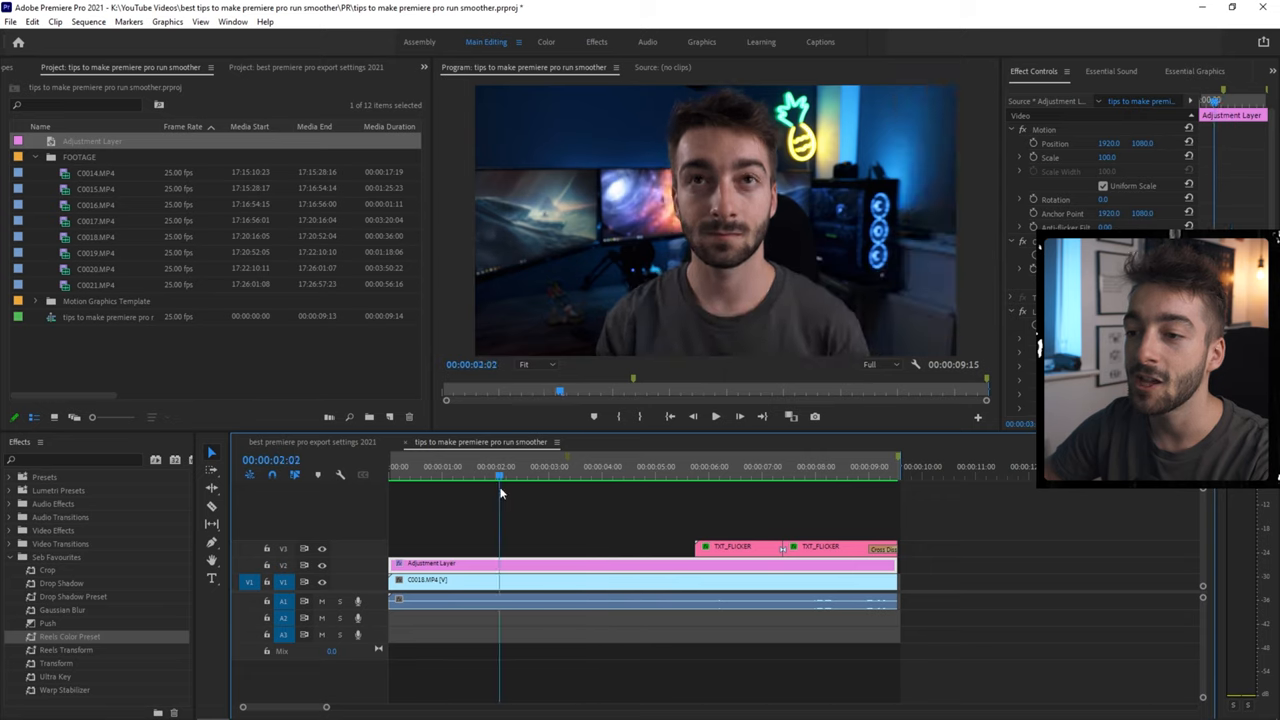
click(617, 466)
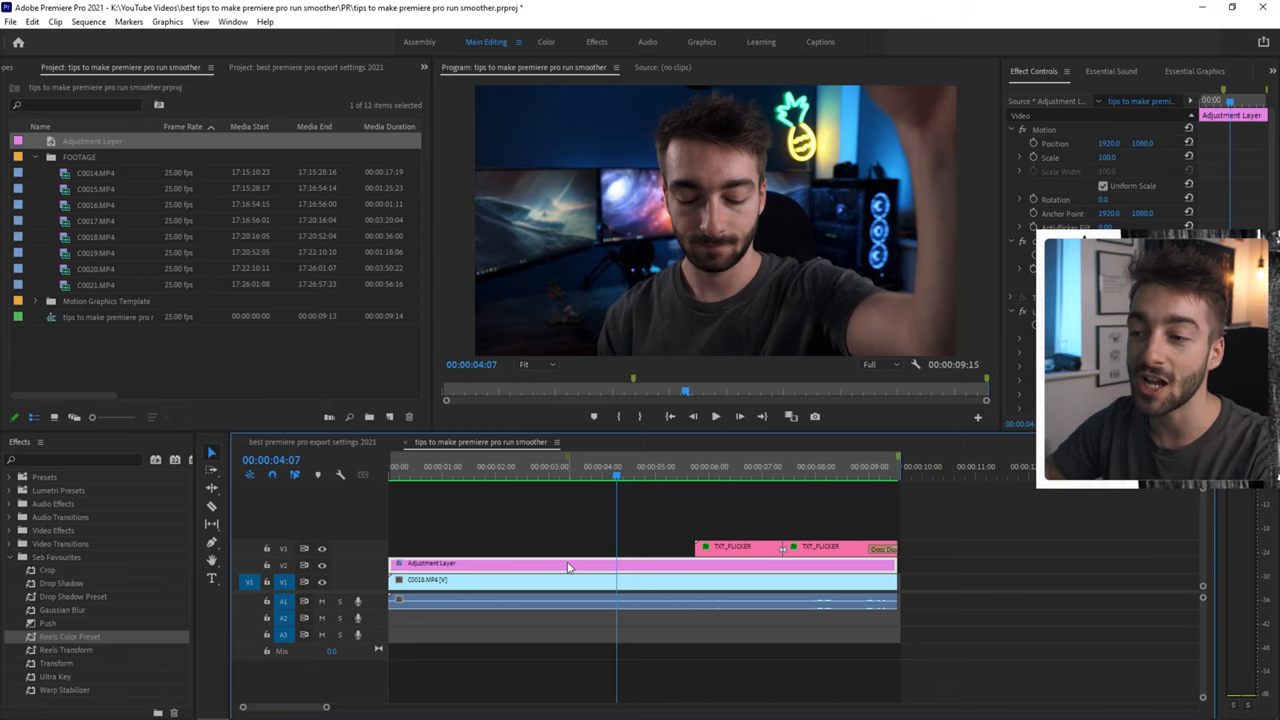
right_click(568, 567)
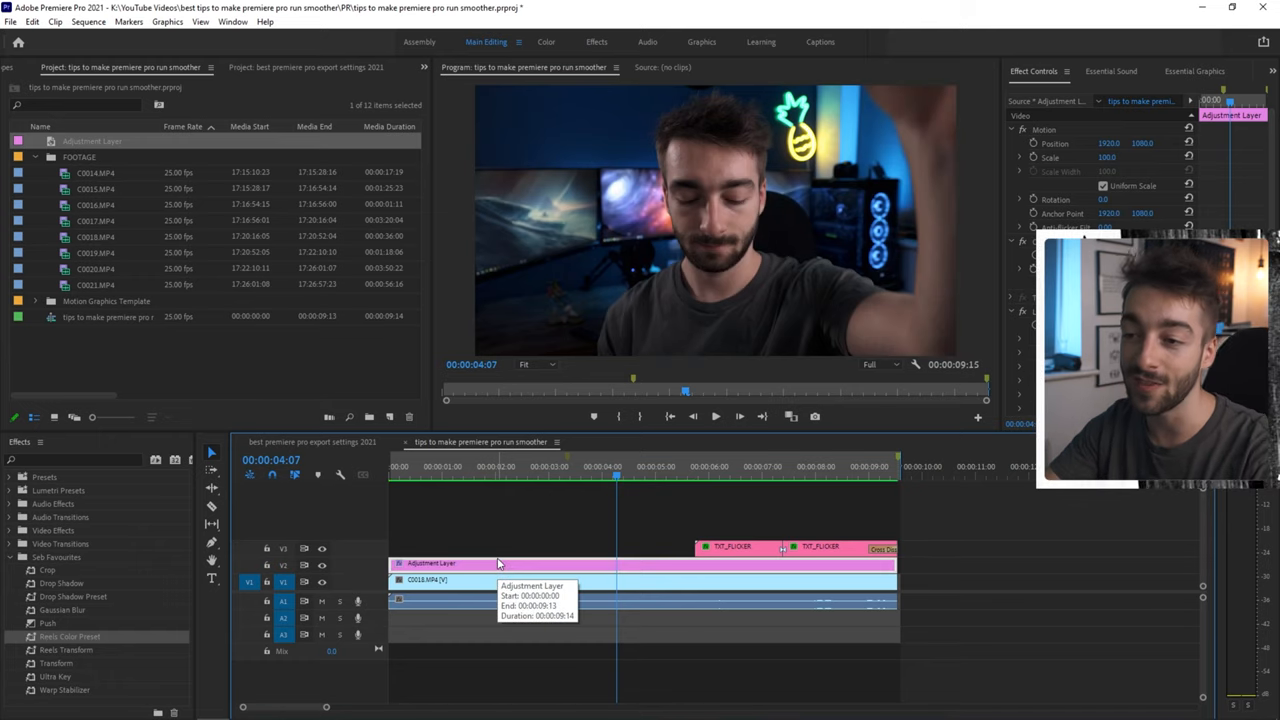
mouse_move(716, 478)
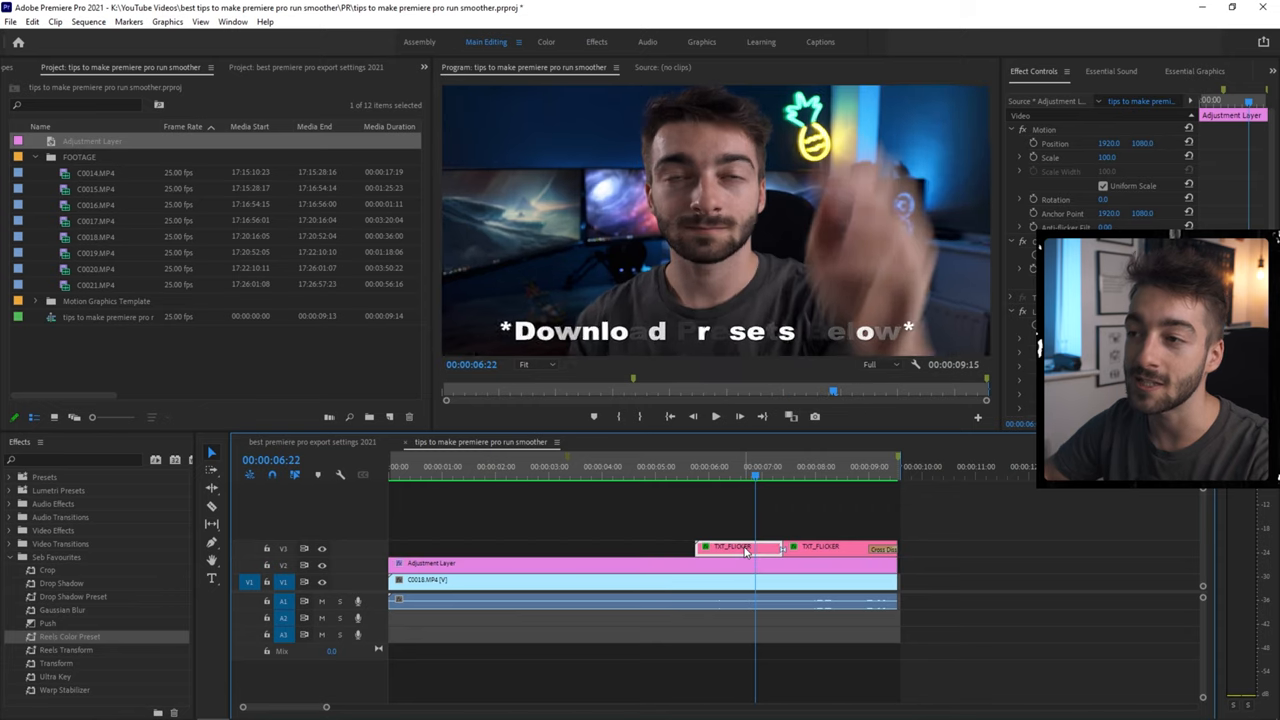
click(738, 547)
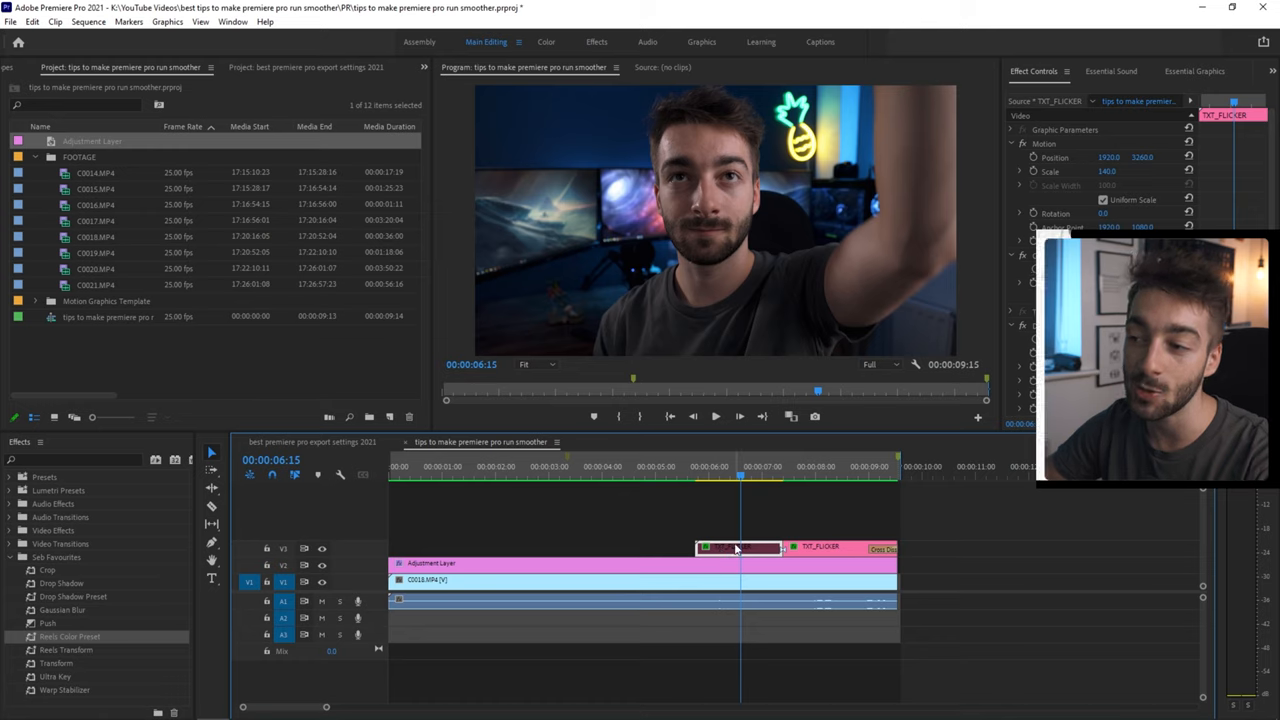
mouse_move(738, 548)
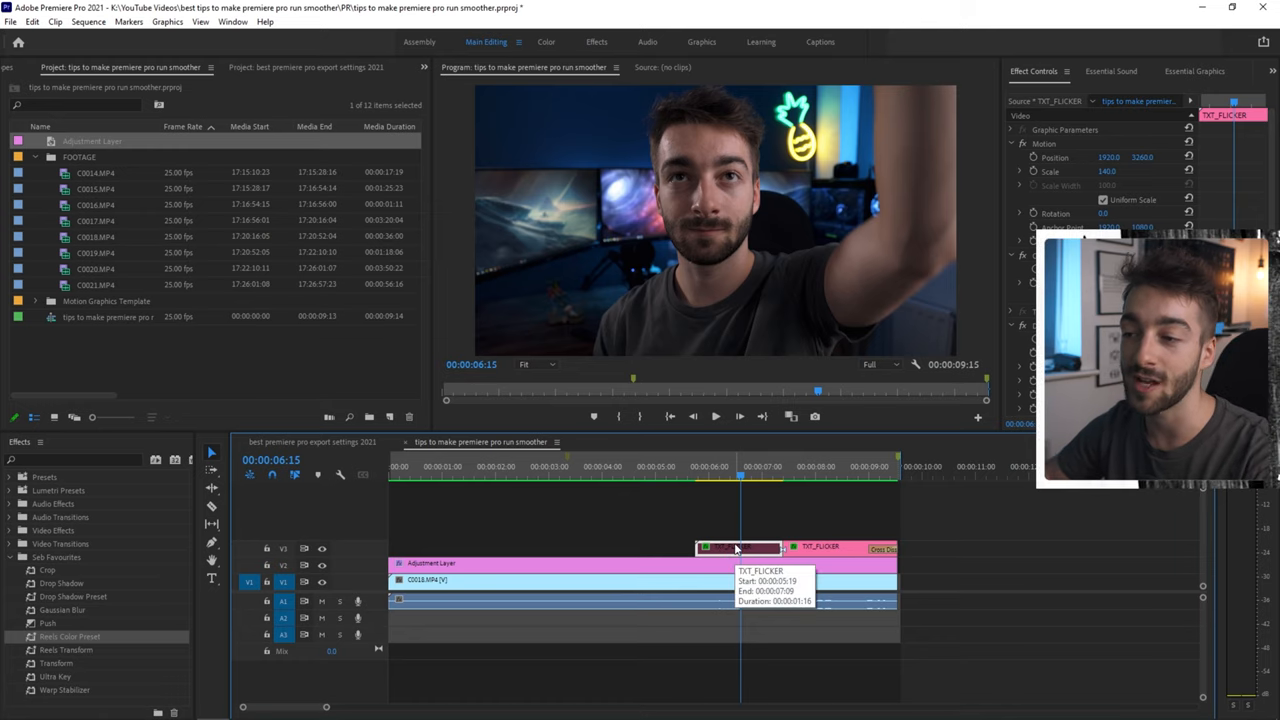